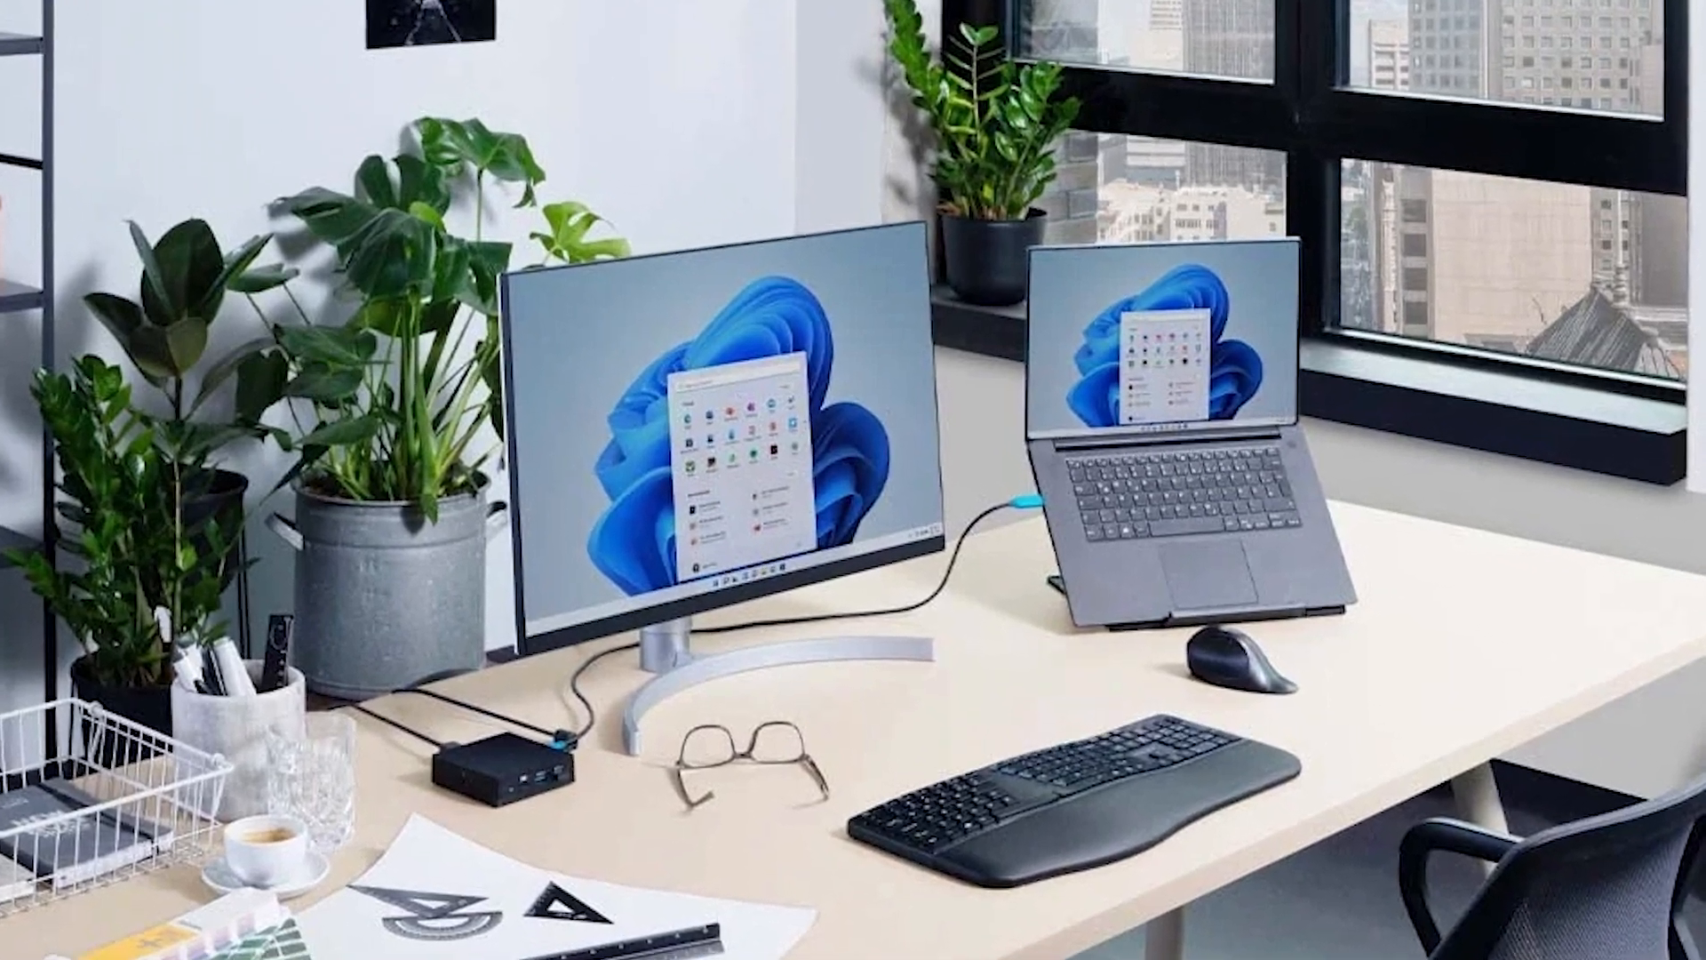
Open the Windows 11 Start menu from the taskbar.
left_click(473, 932)
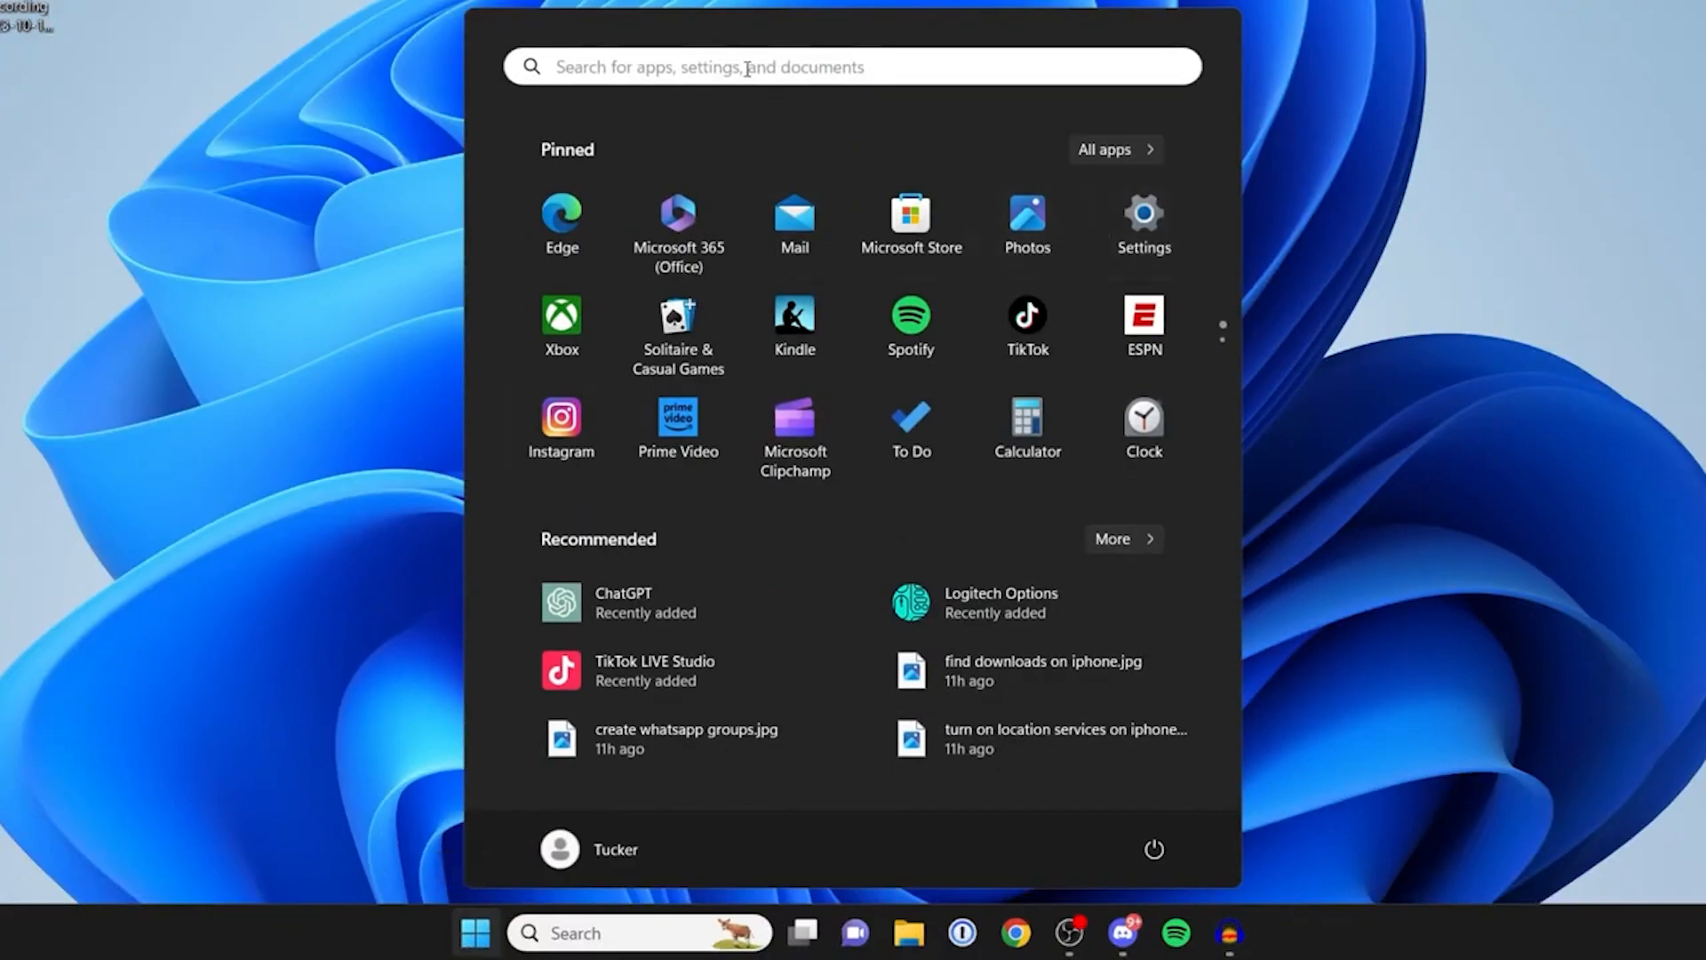
Open Settings and go to the Windows Update page to check for updates.
left_click(1141, 214)
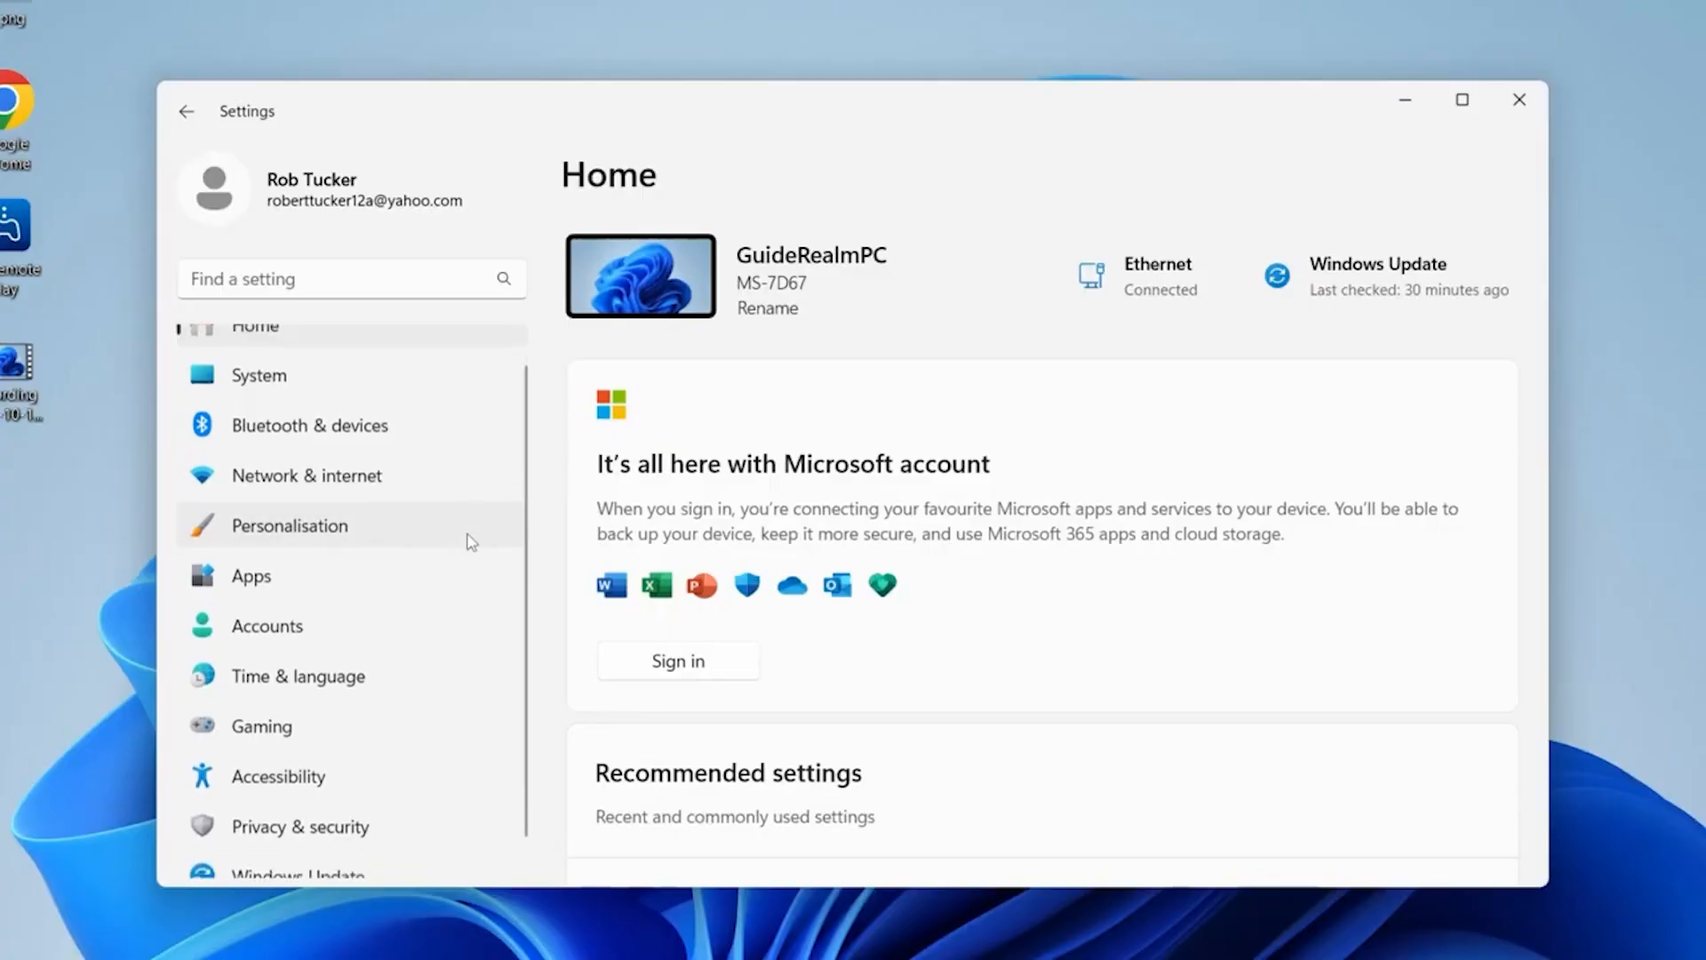
left_click(297, 853)
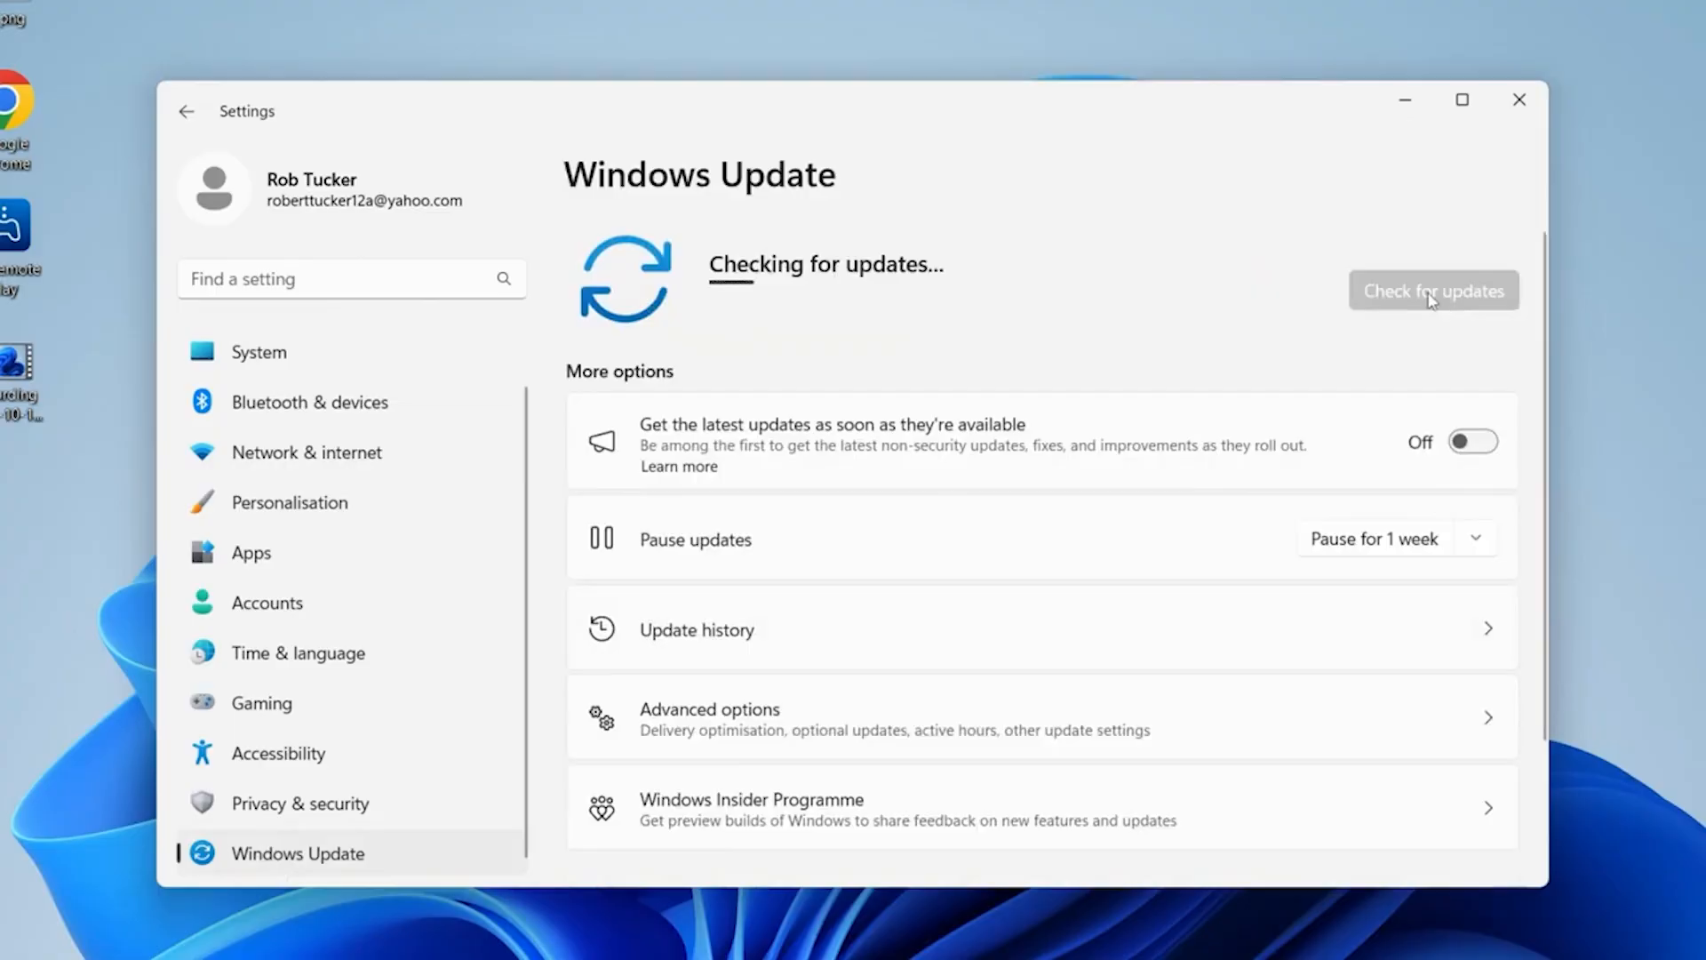
mouse_move(527, 219)
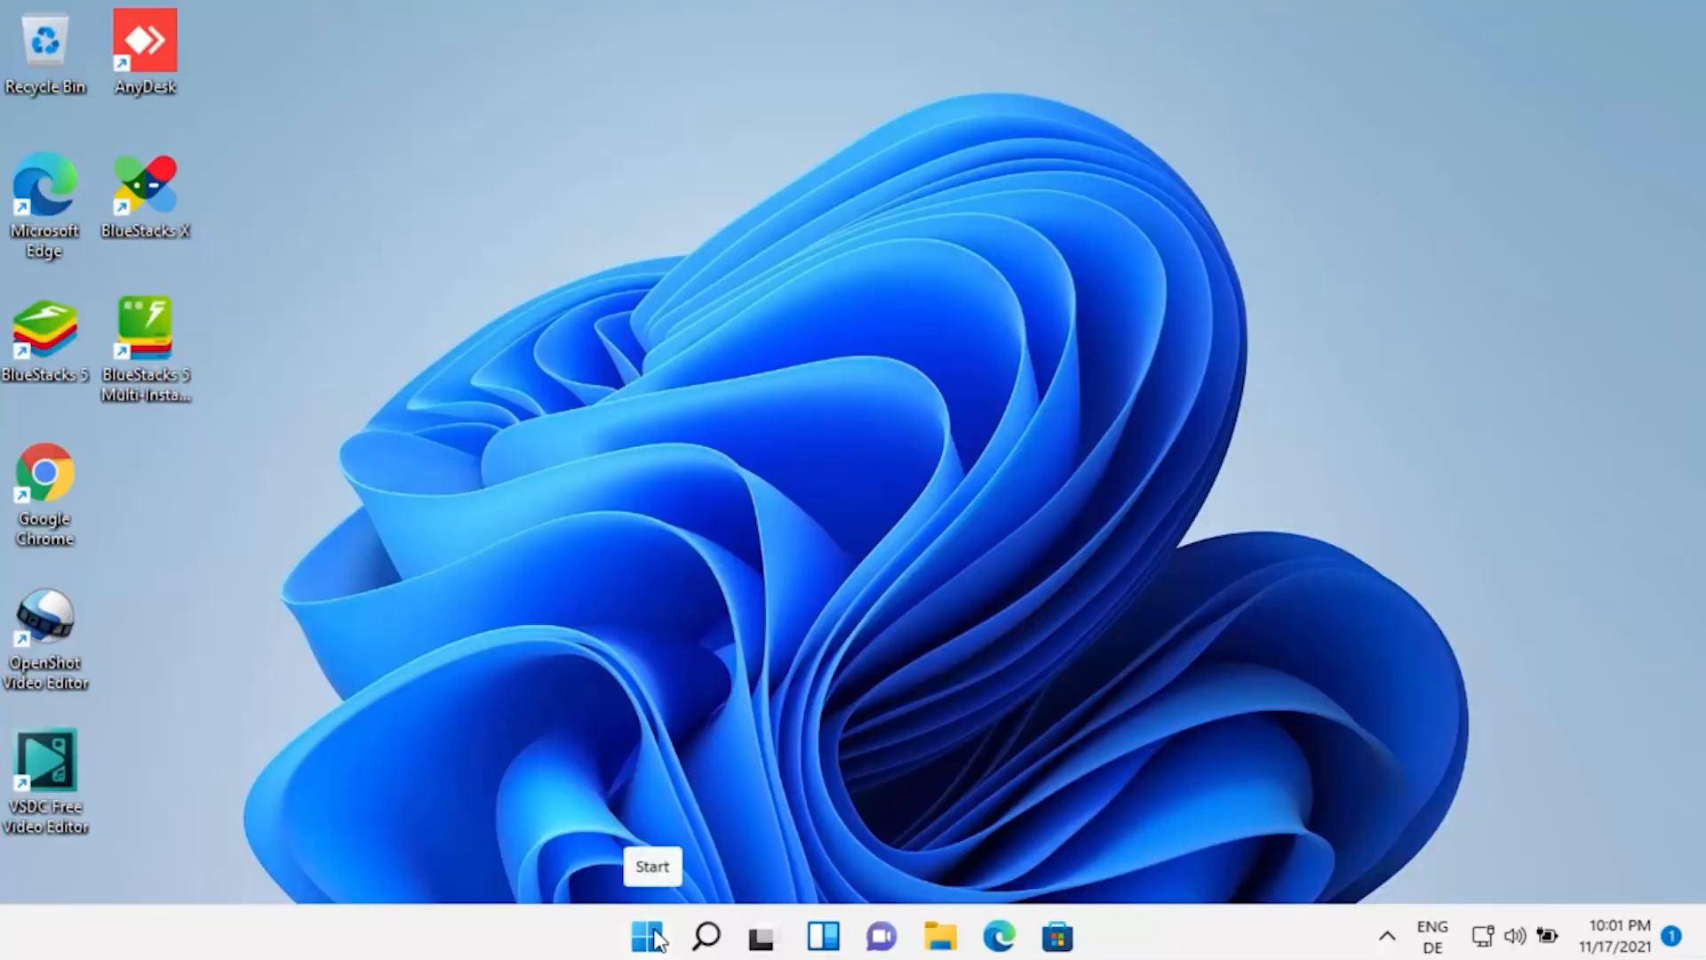
Launch Device Manager from the Start context menu and a 'device manager' search.
right_click(645, 936)
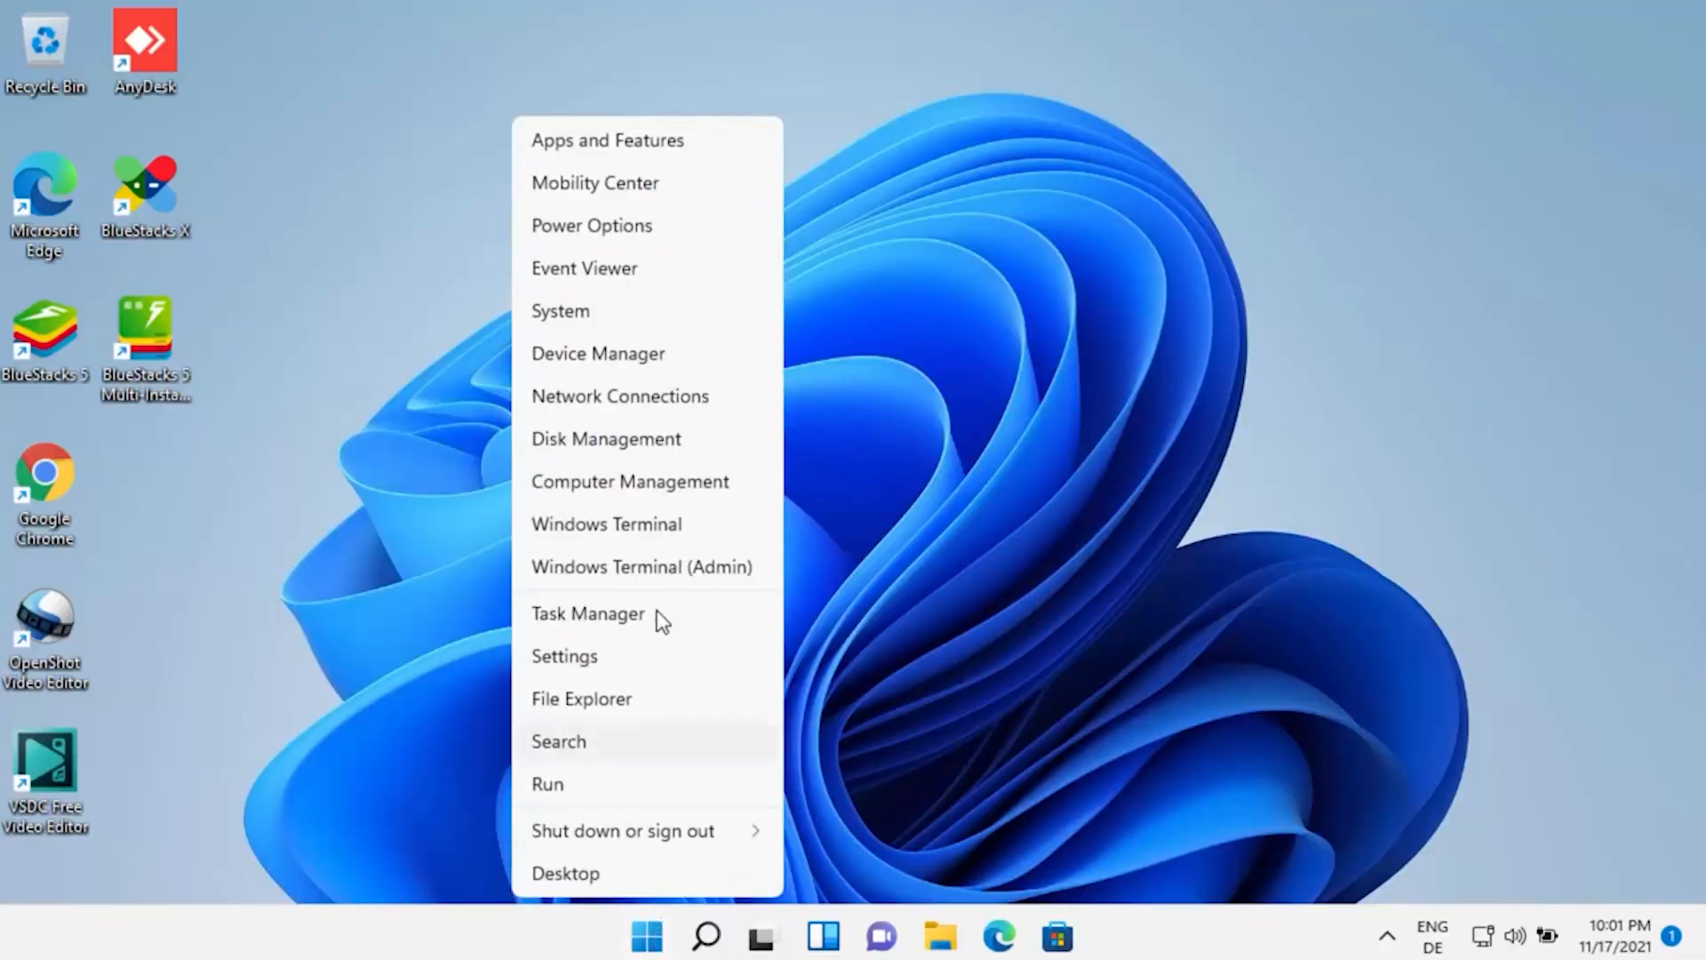
mouse_move(615, 363)
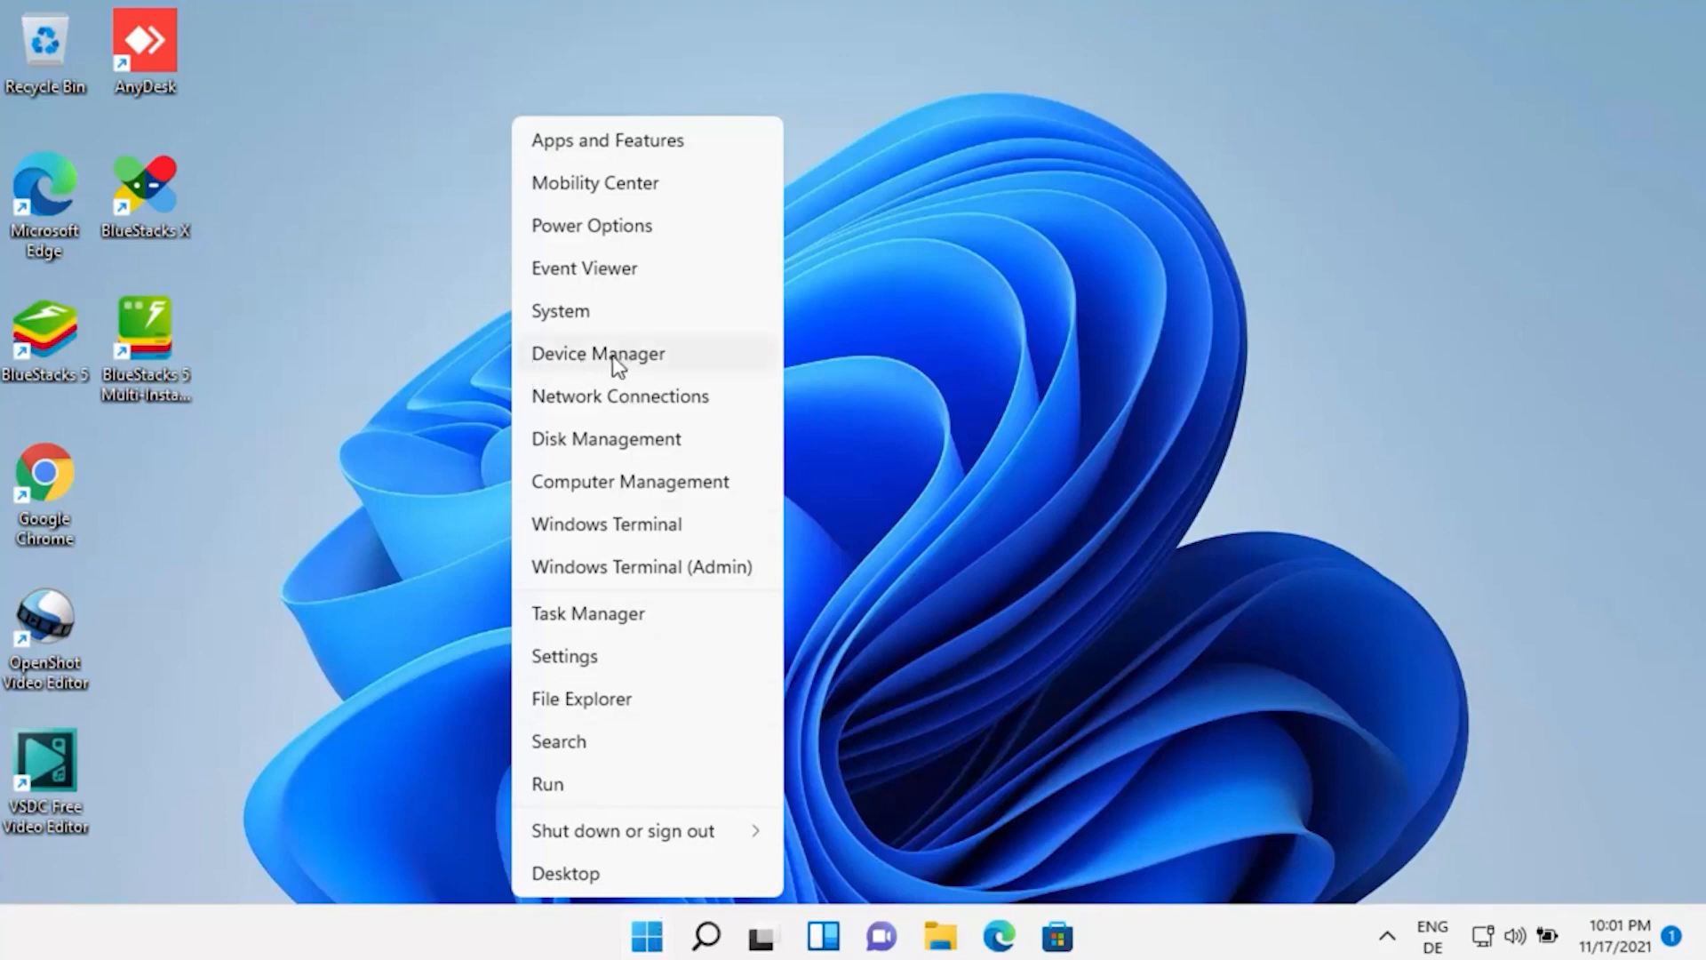
mouse_move(602, 375)
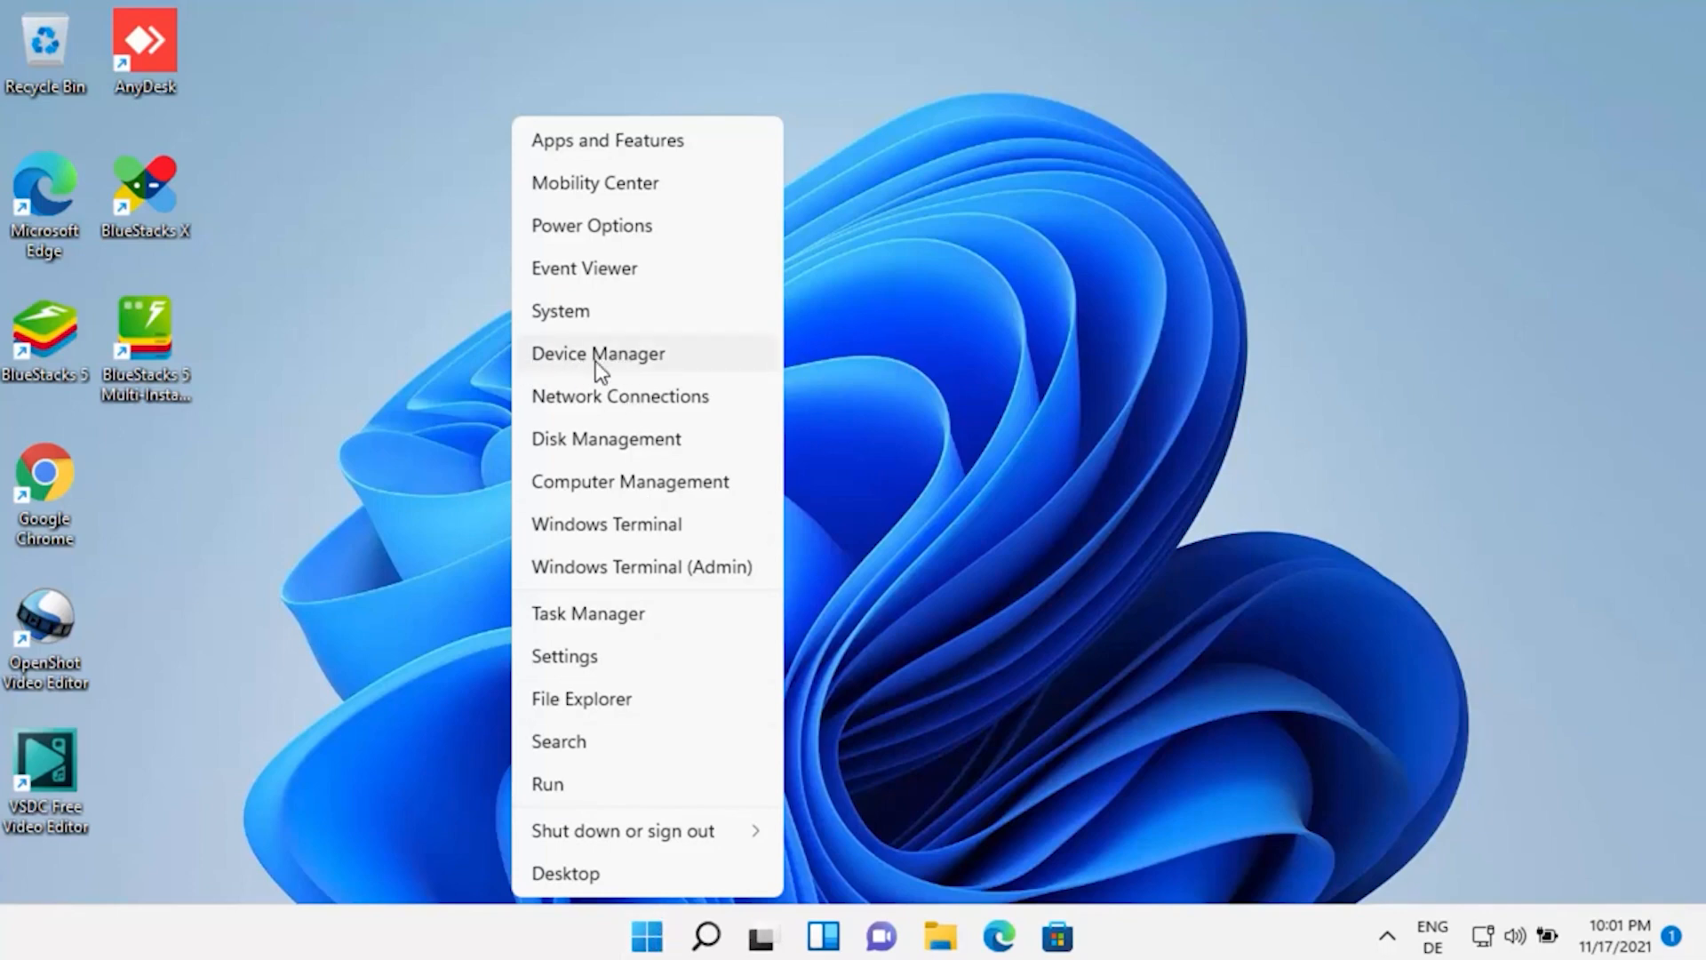
left_click(597, 352)
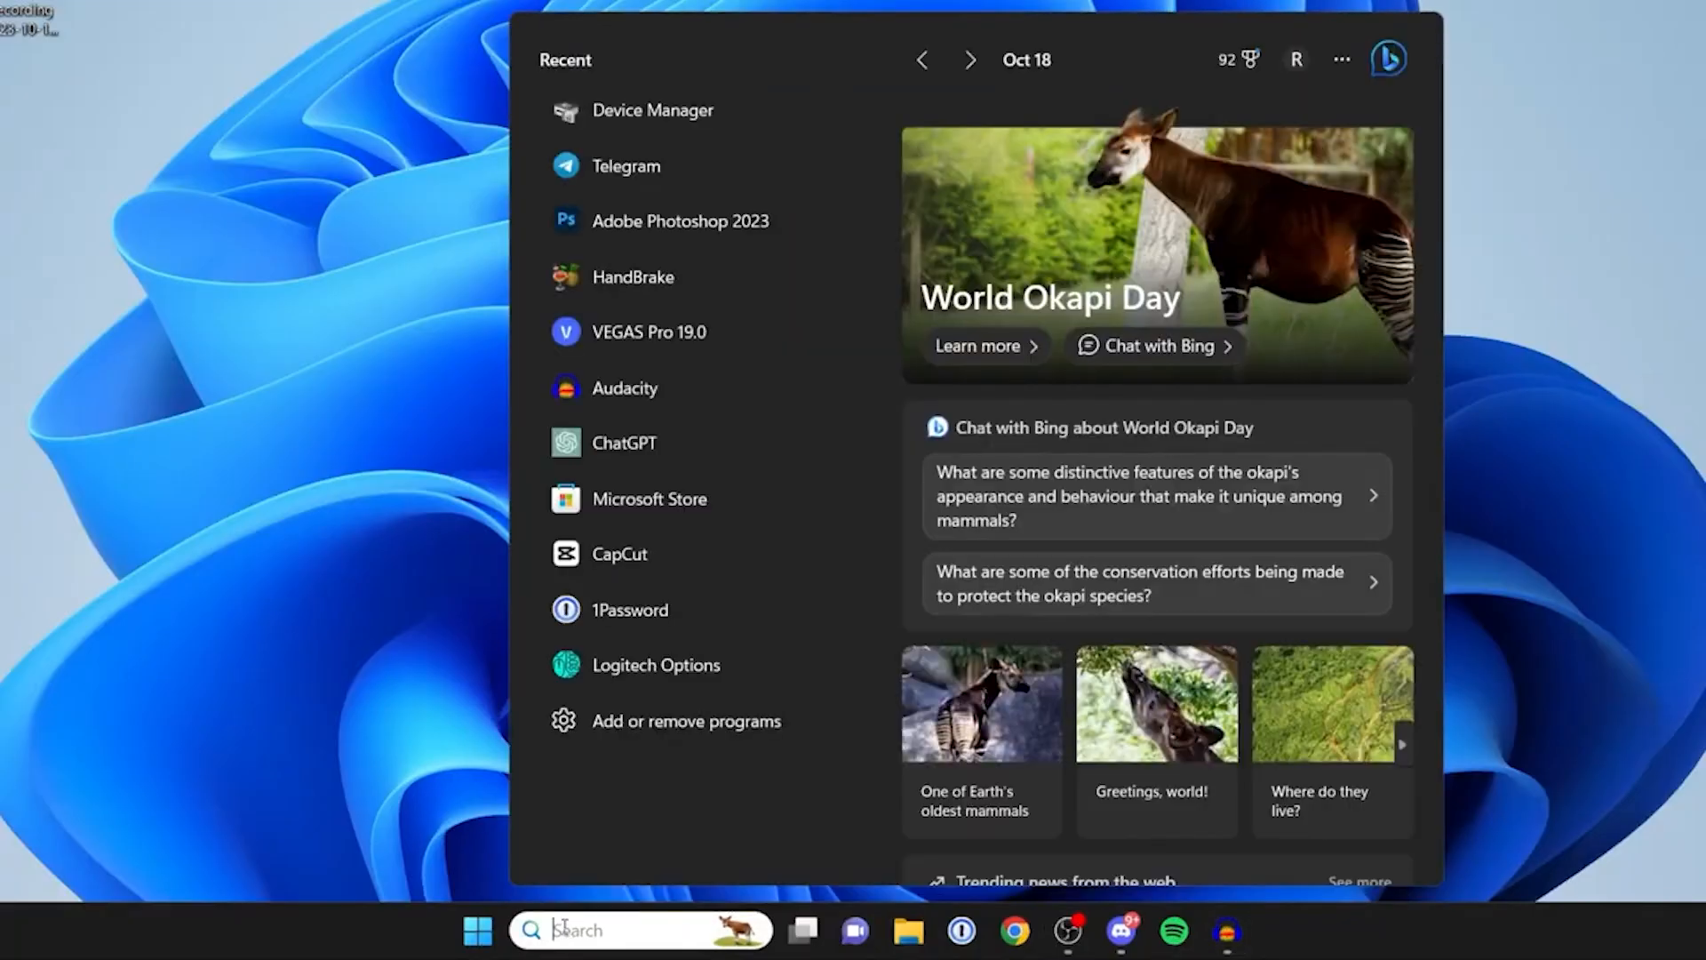
type("device manager")
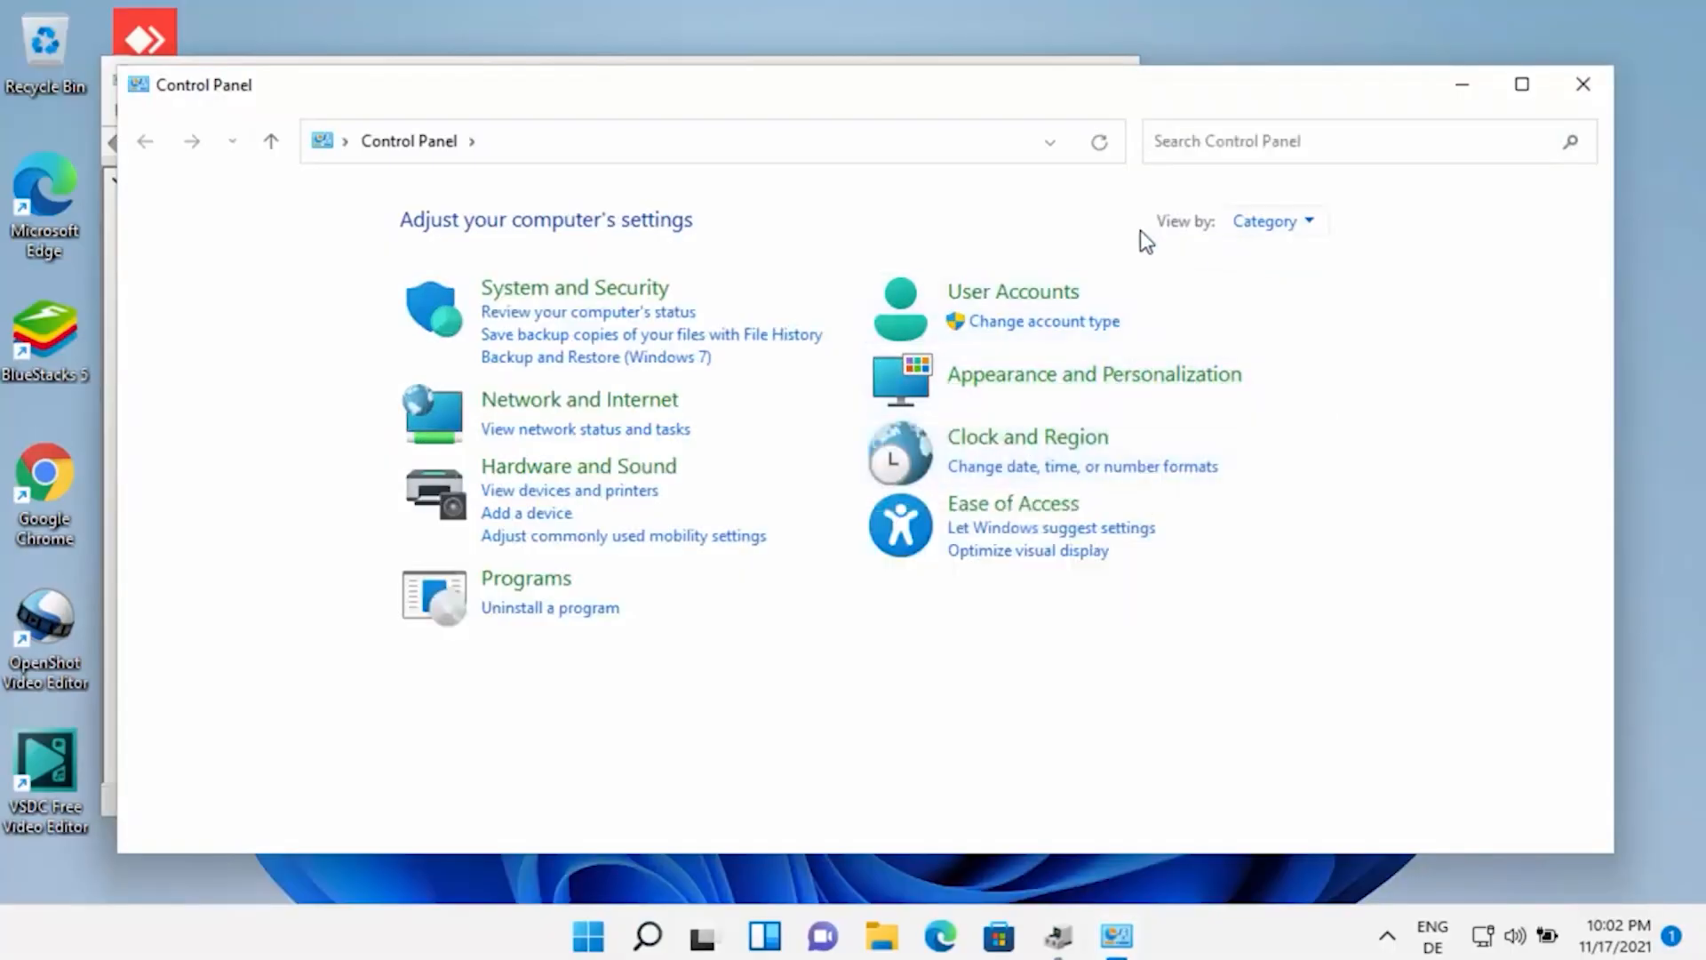
Switch the Control Panel View by setting to Large icons.
left_click(1271, 222)
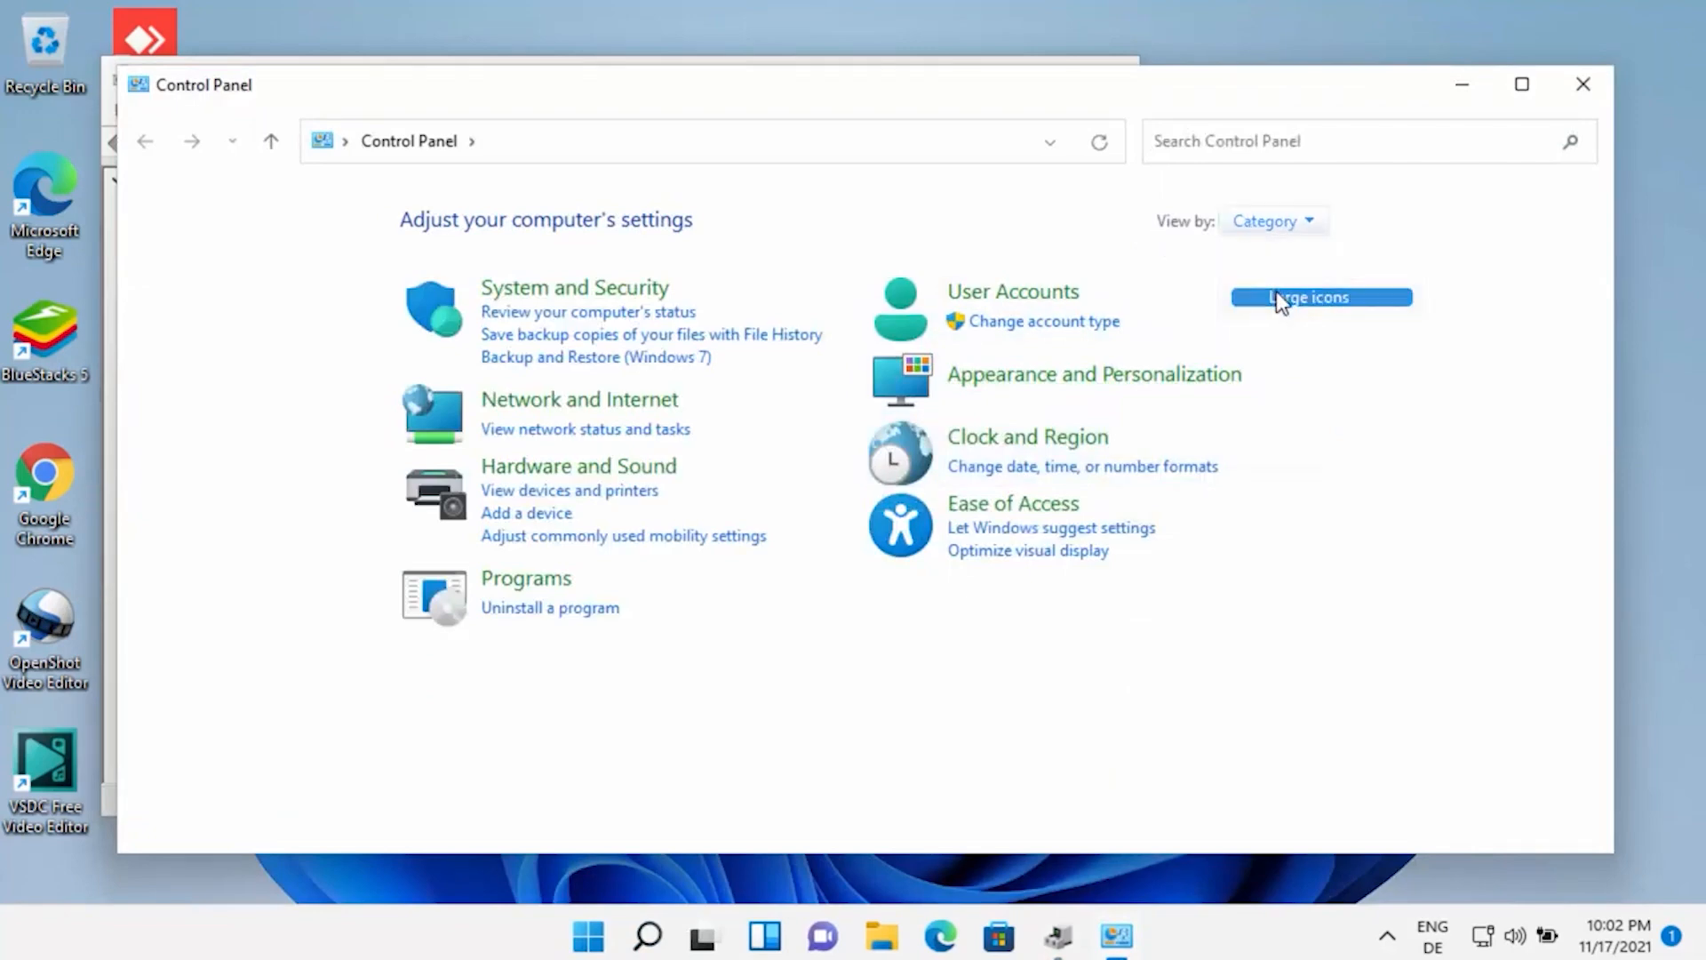
left_click(1310, 297)
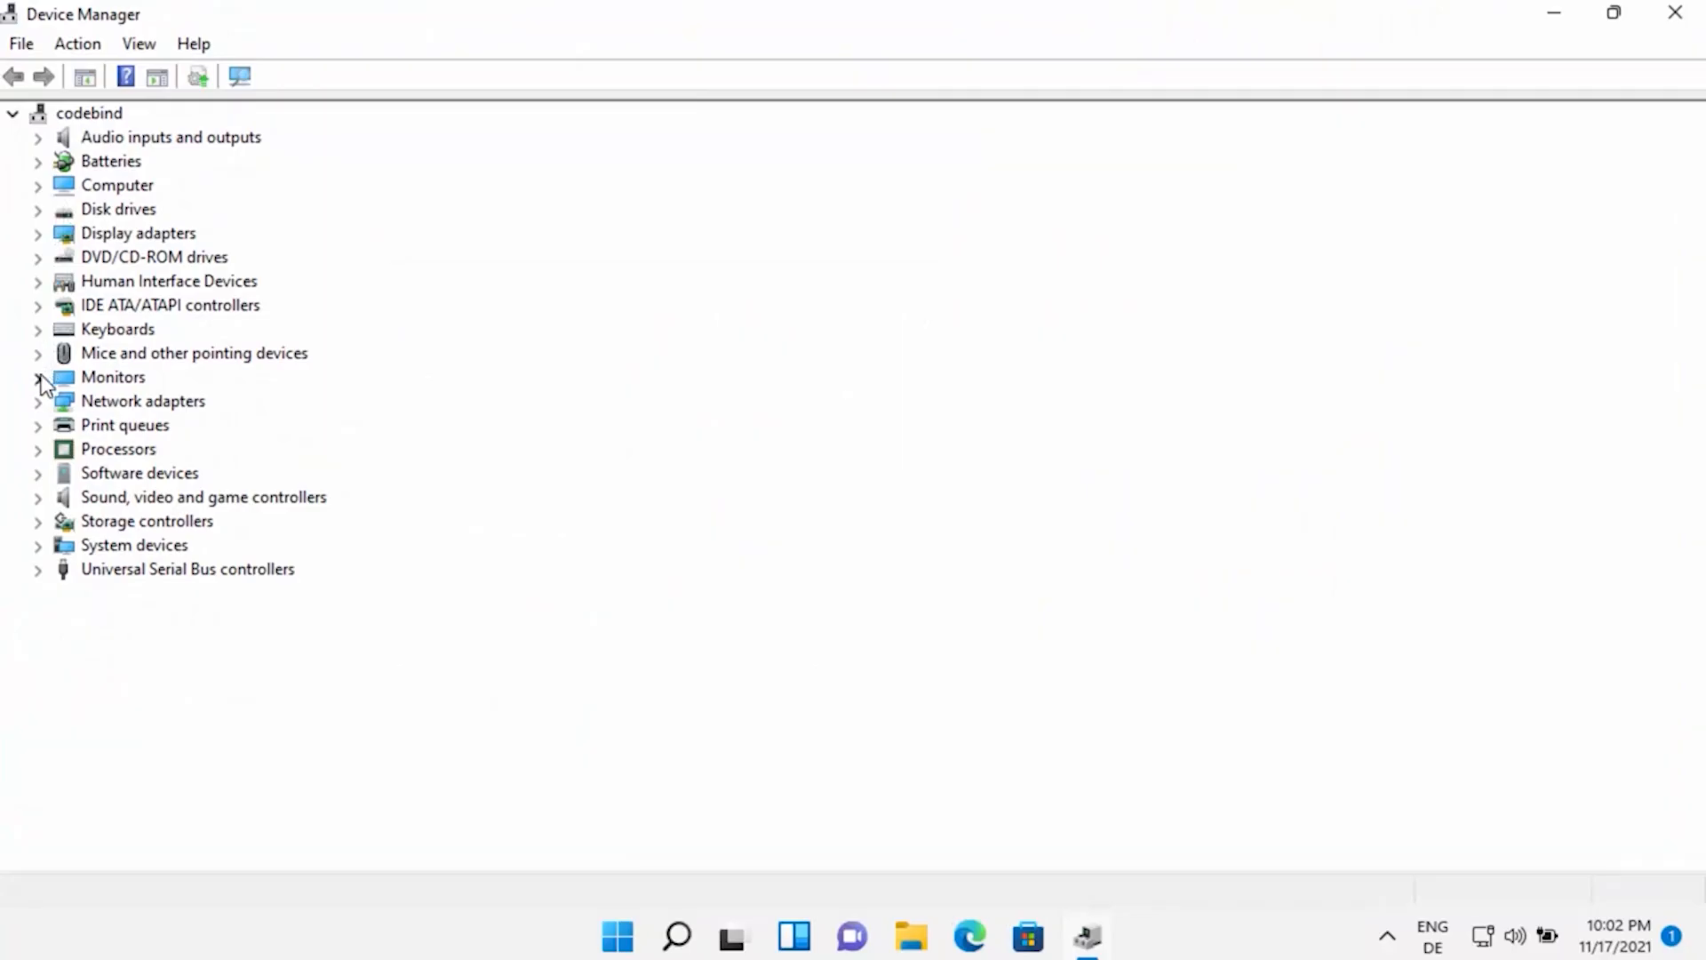
Update the Standard OpenHCD USB Host Controller driver via Search automatically for drivers.
left_click(37, 377)
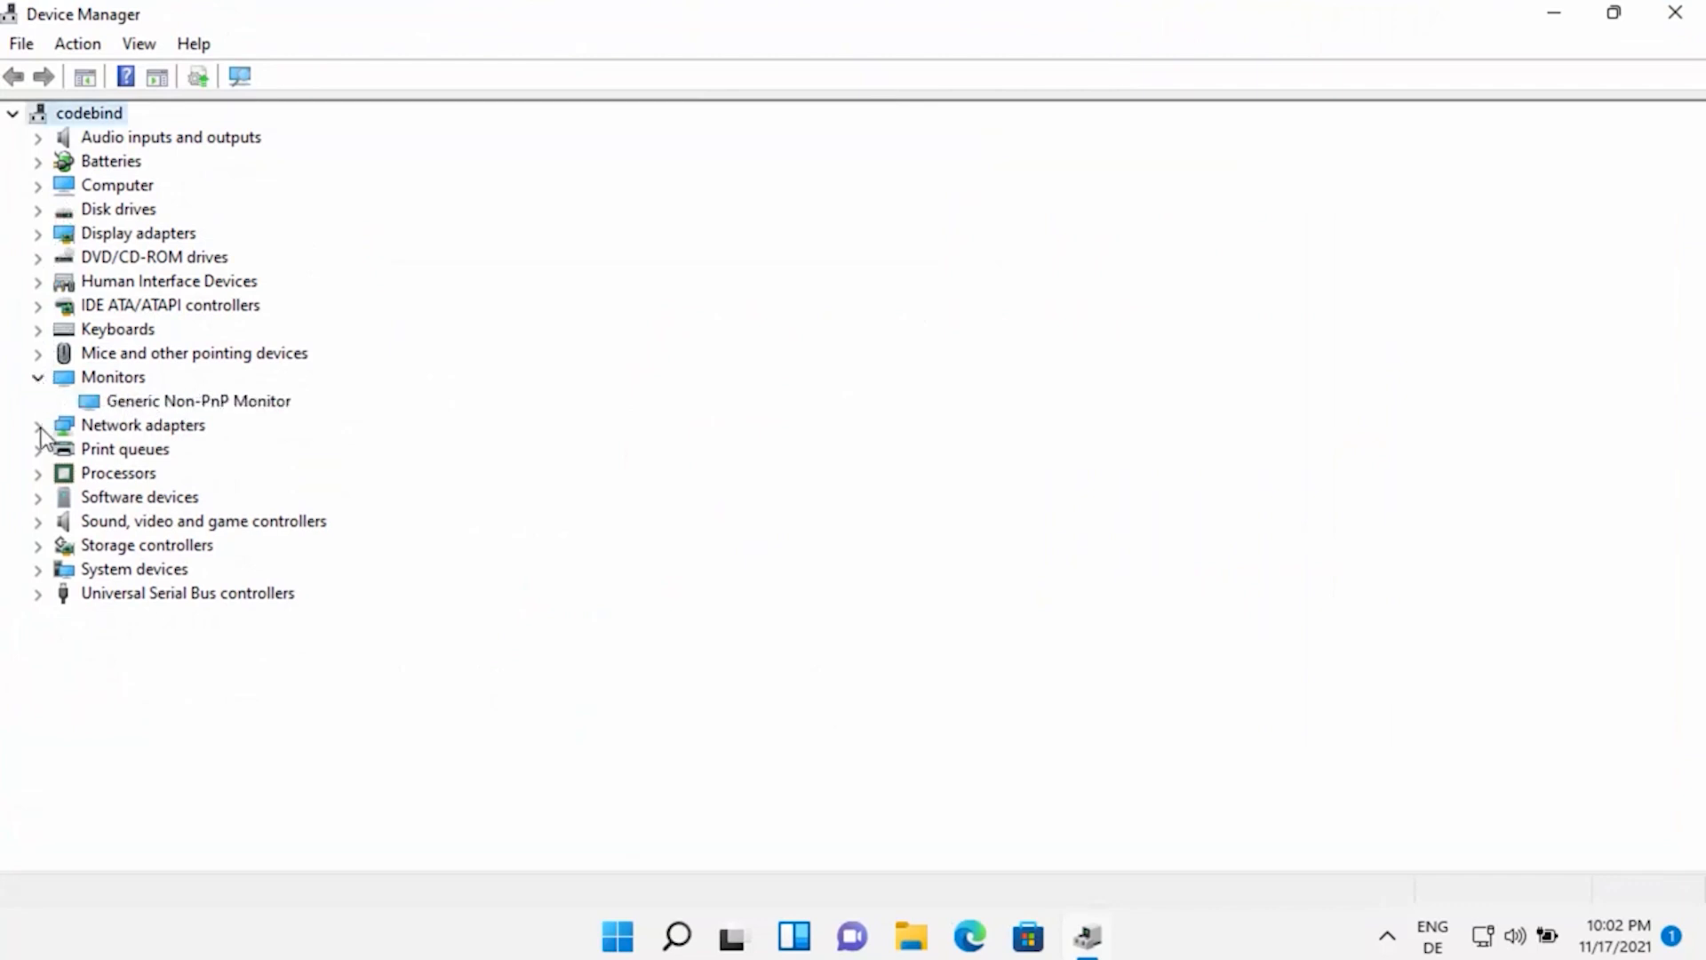
left_click(247, 785)
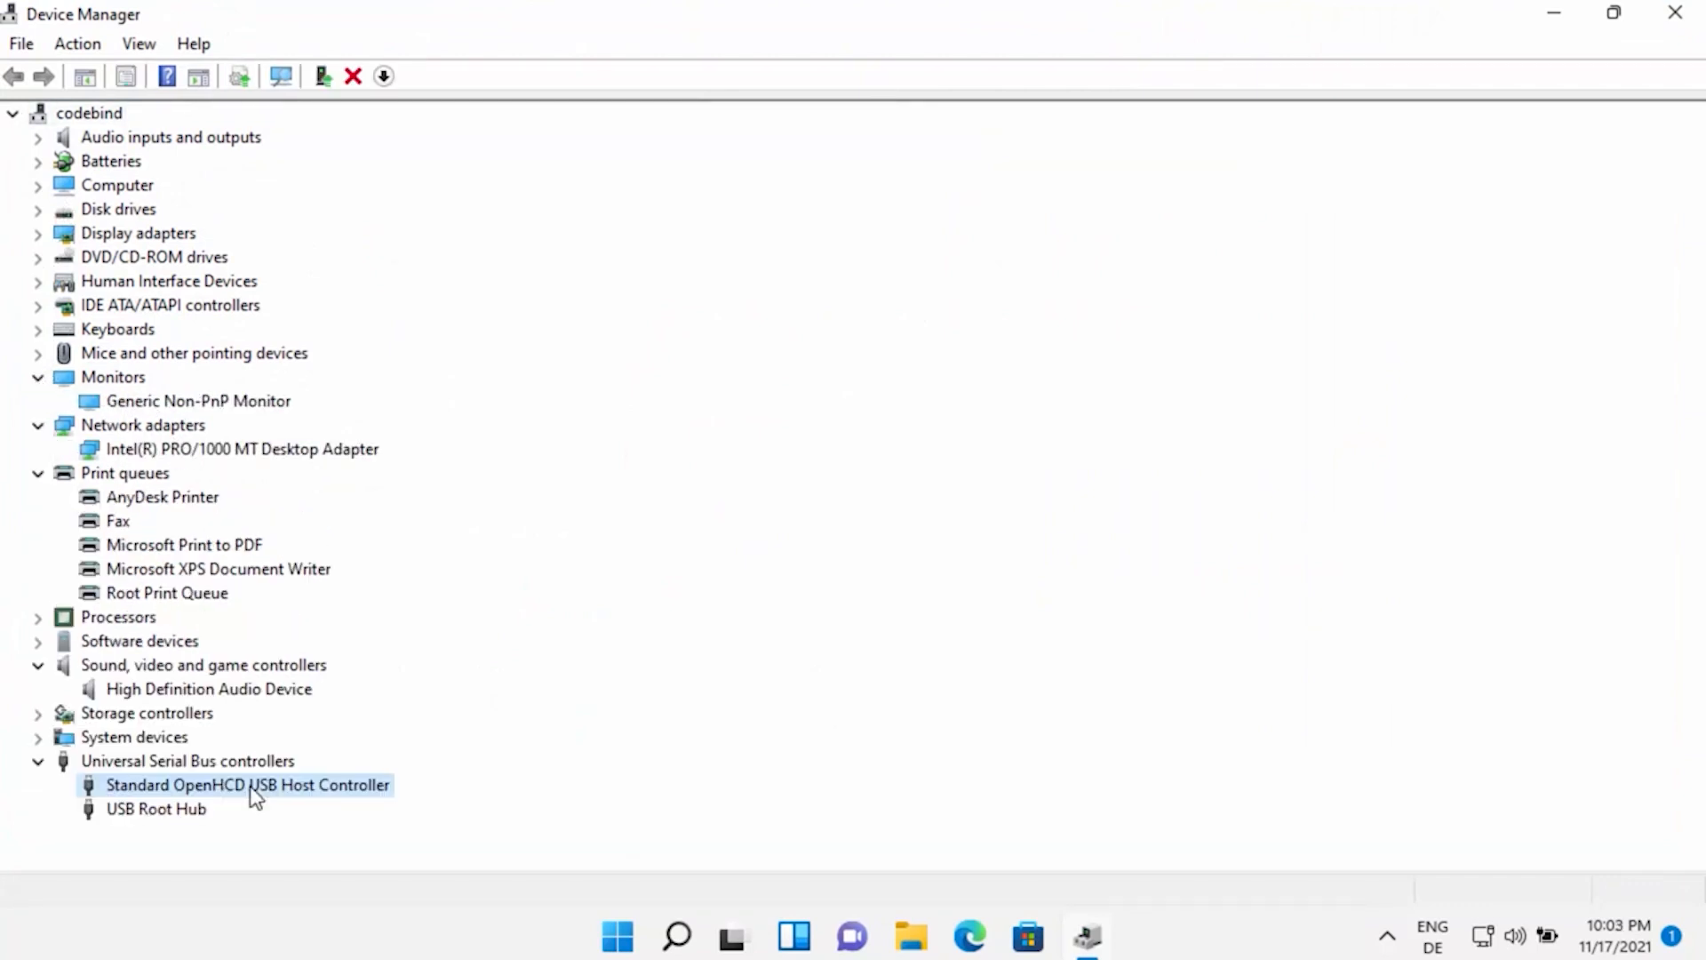
right_click(247, 785)
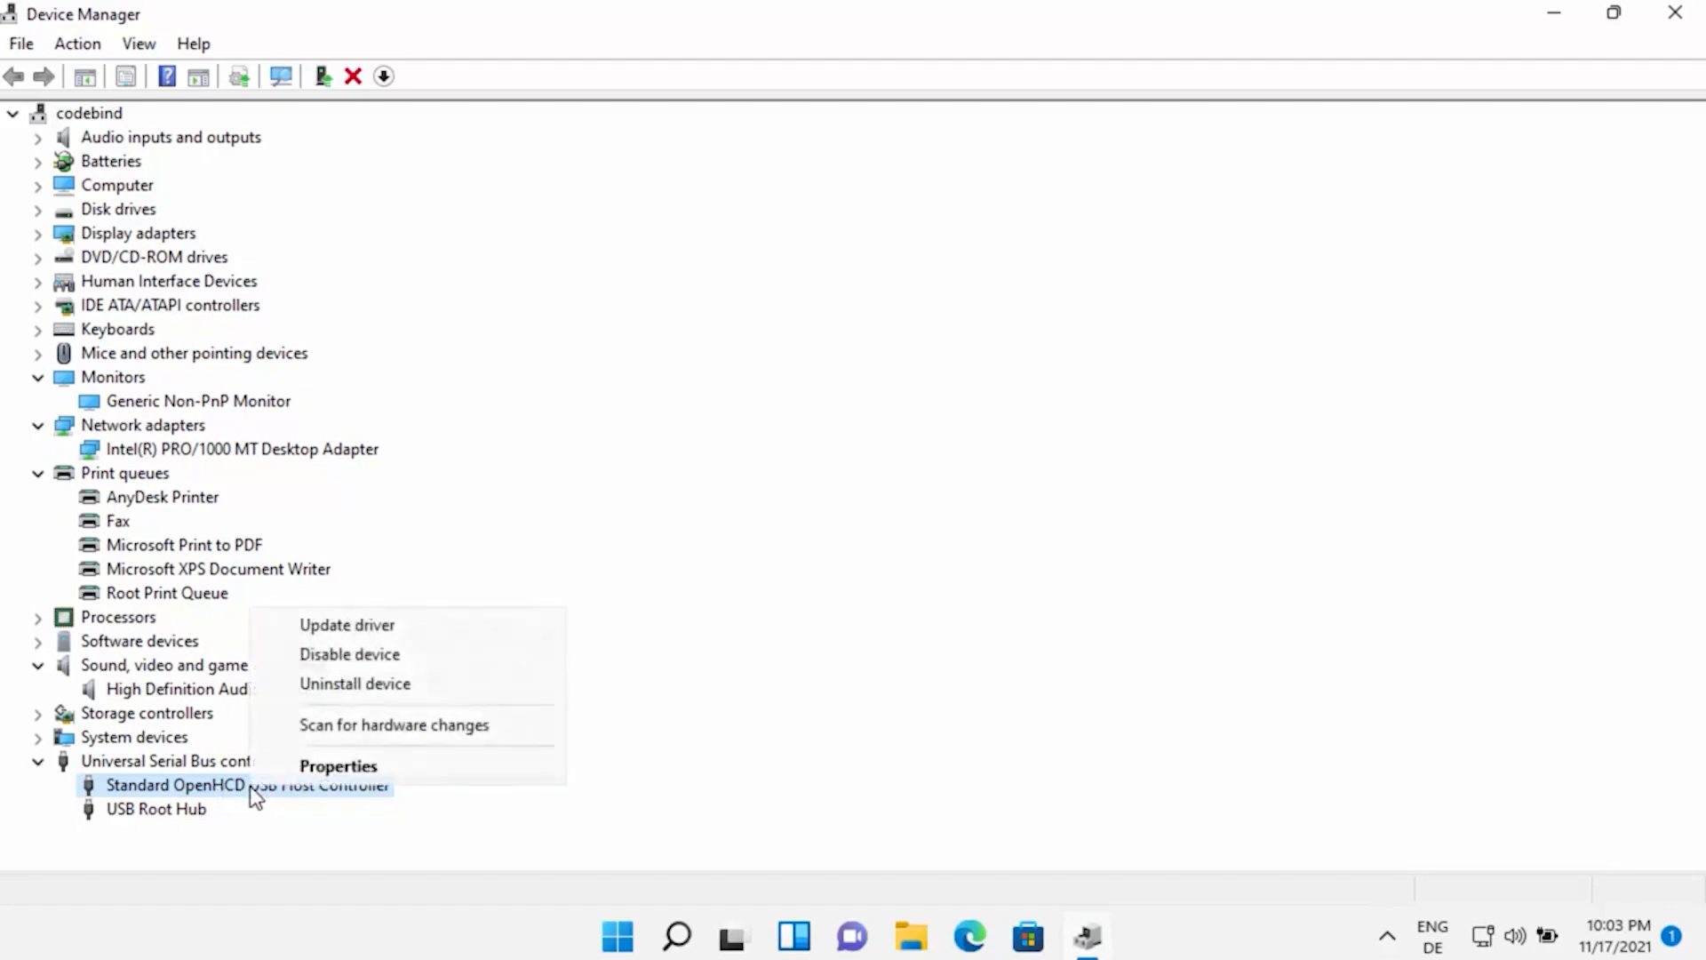
mouse_move(346, 624)
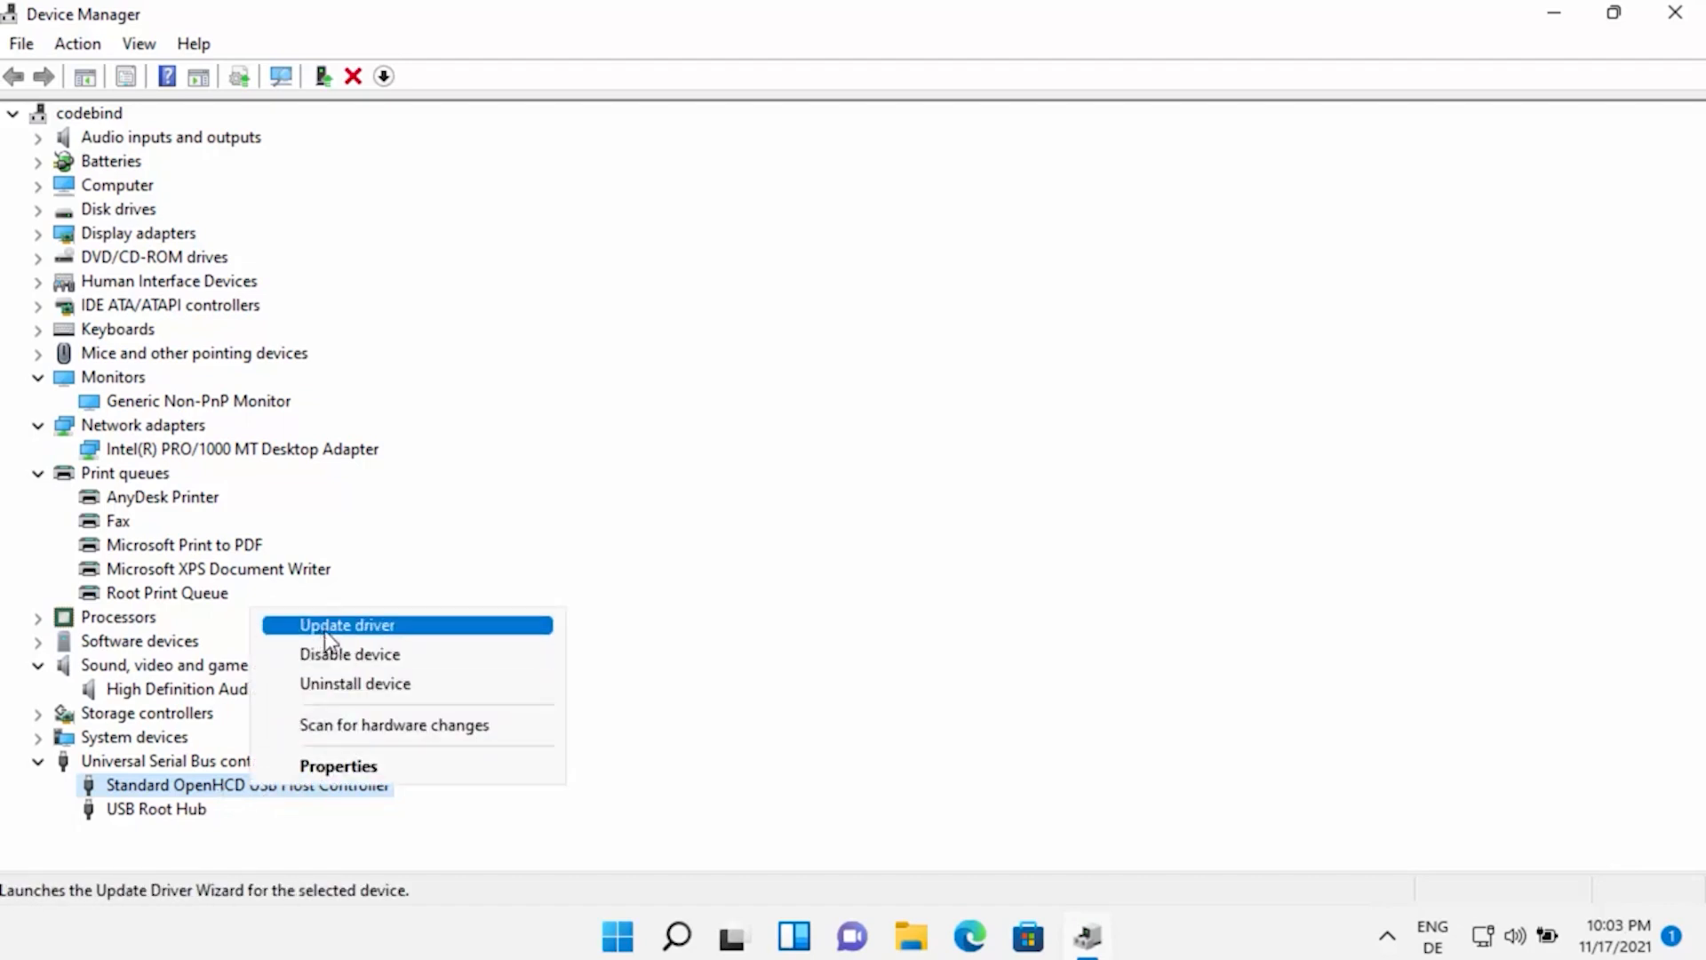
mouse_move(350, 645)
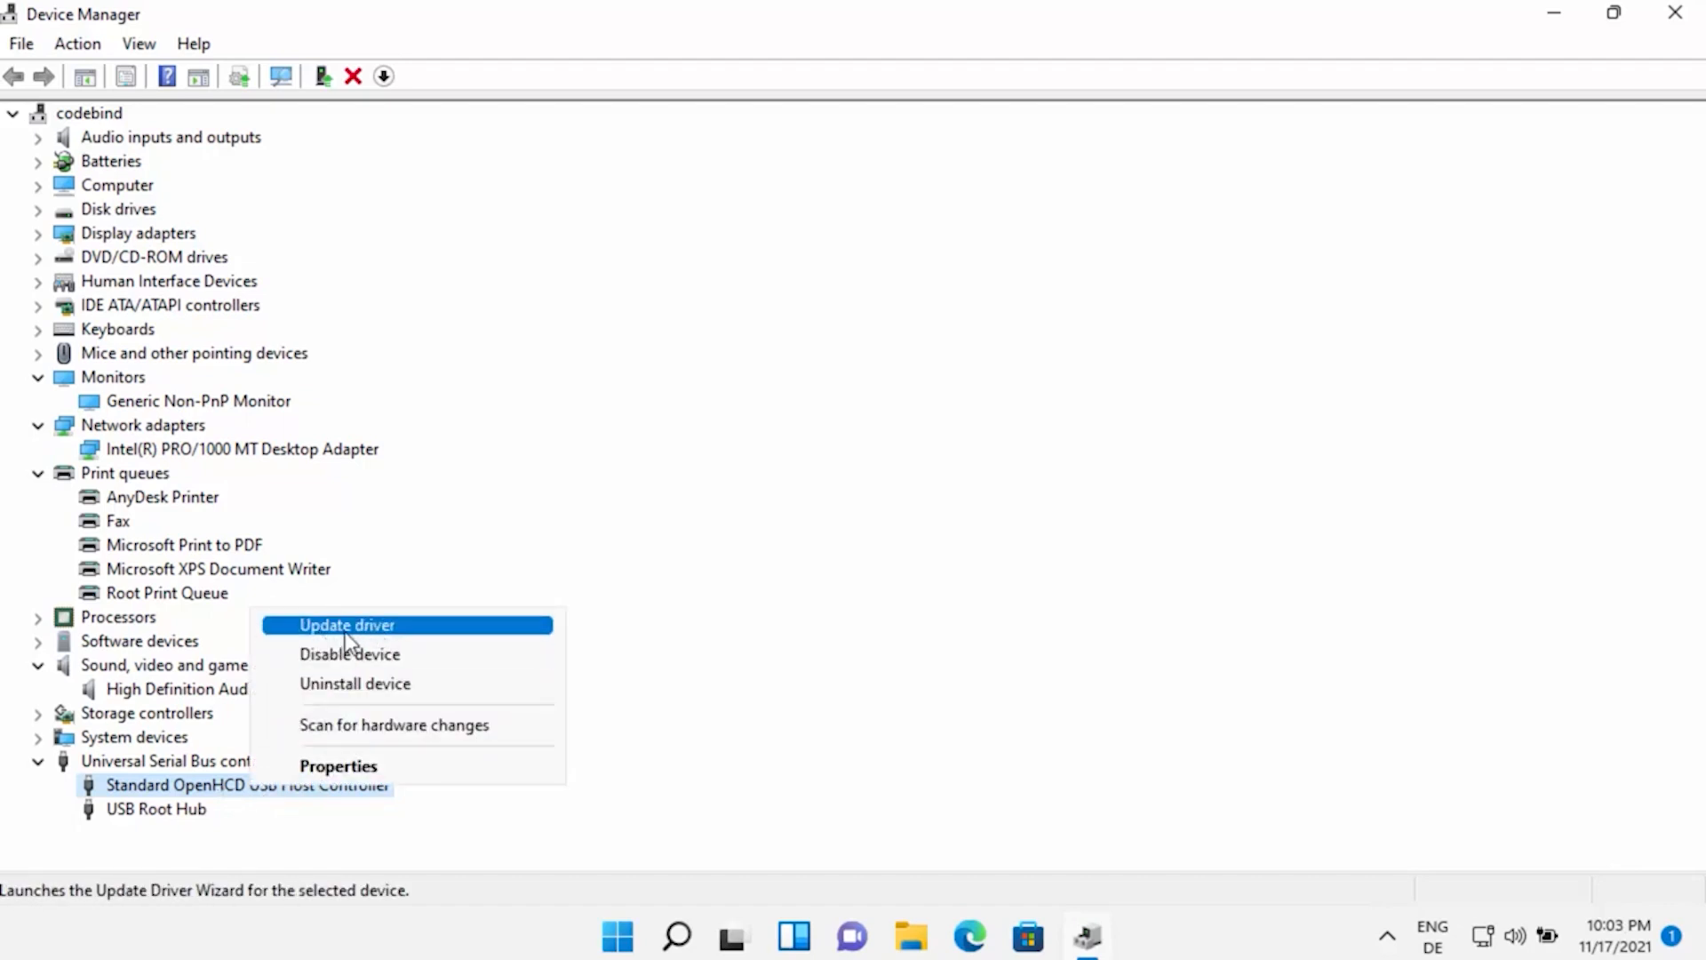
left_click(346, 625)
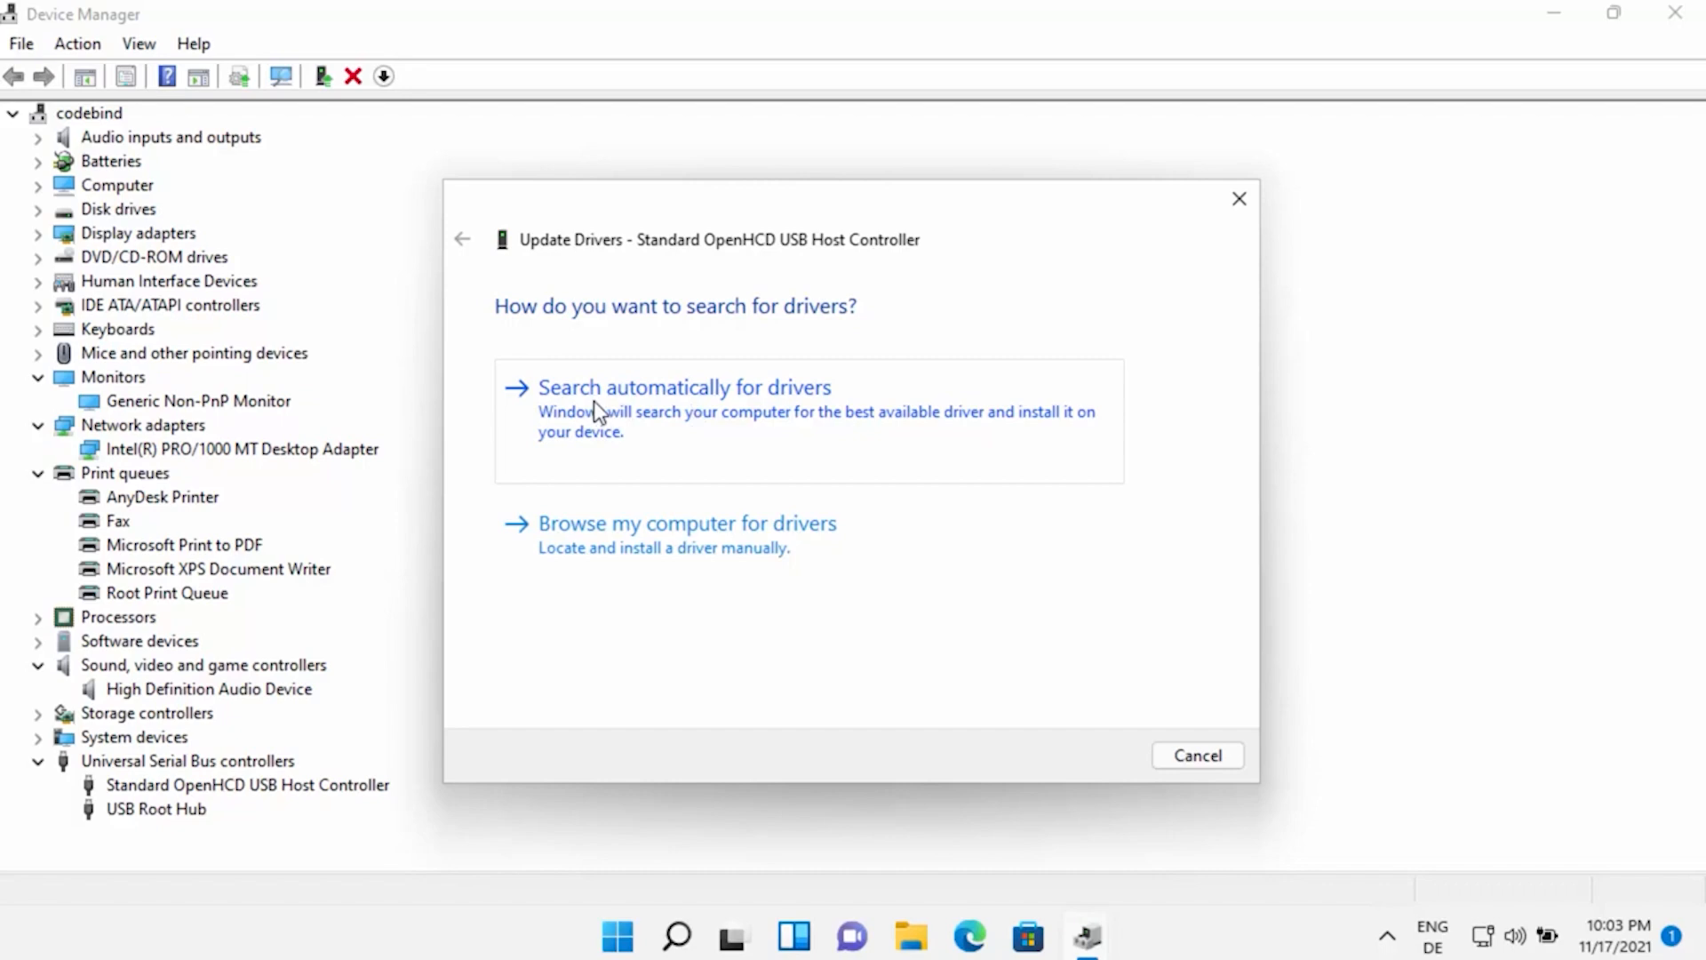
mouse_move(727, 421)
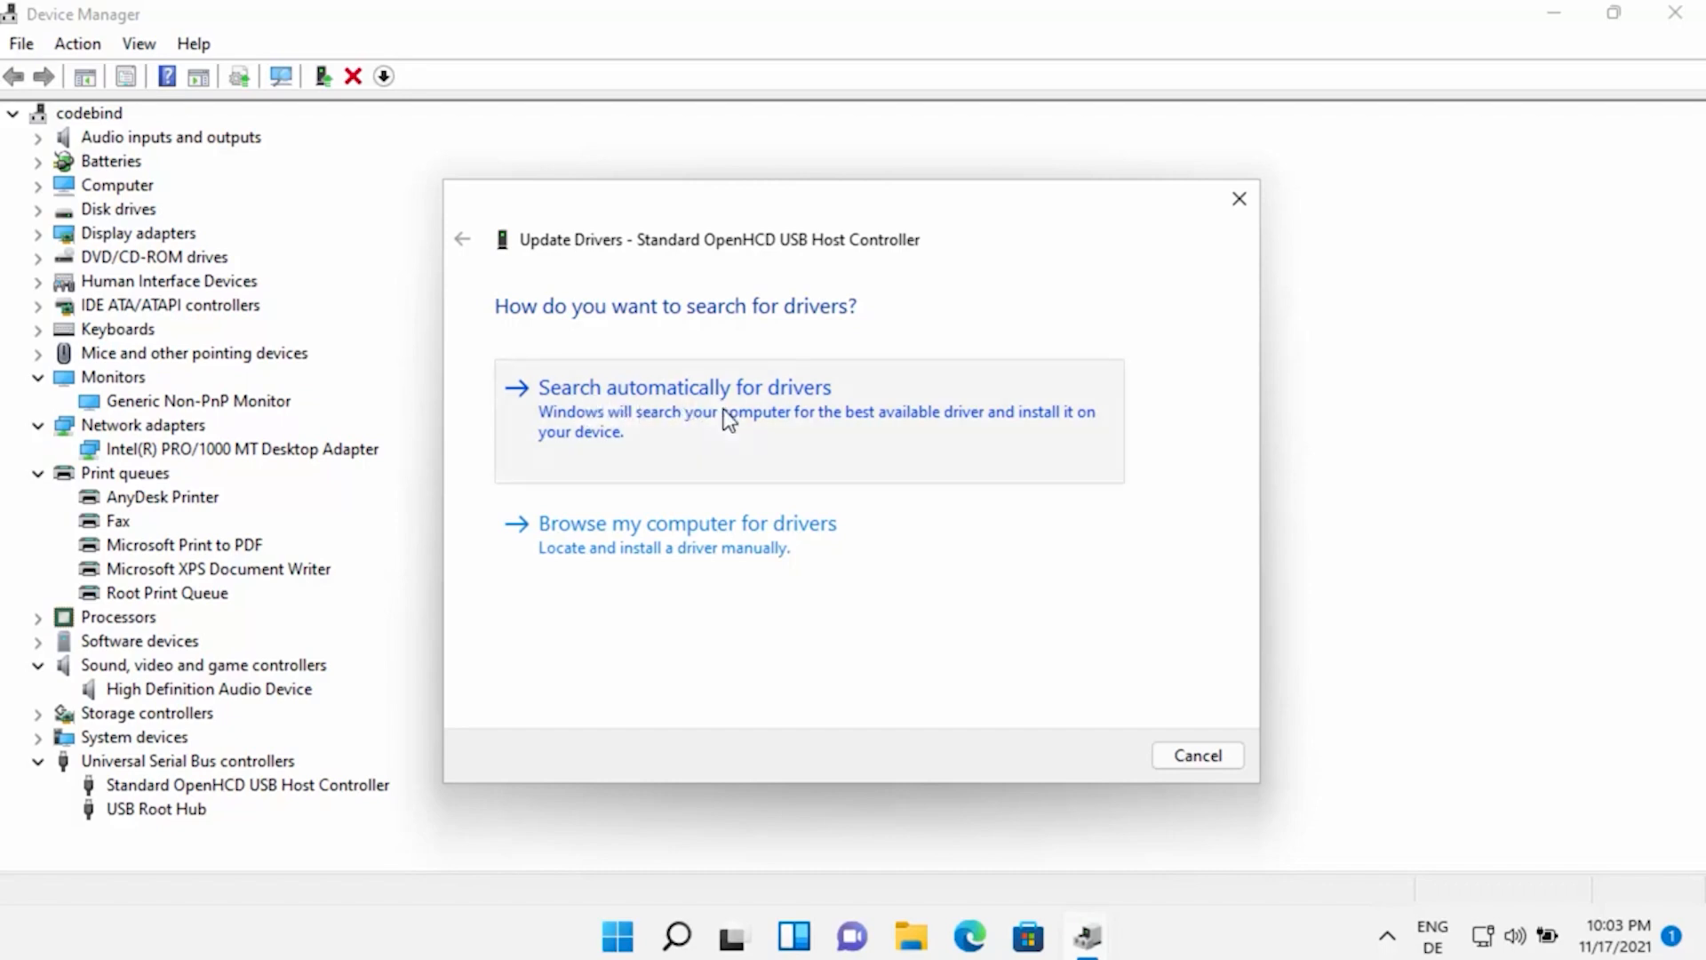
left_click(683, 387)
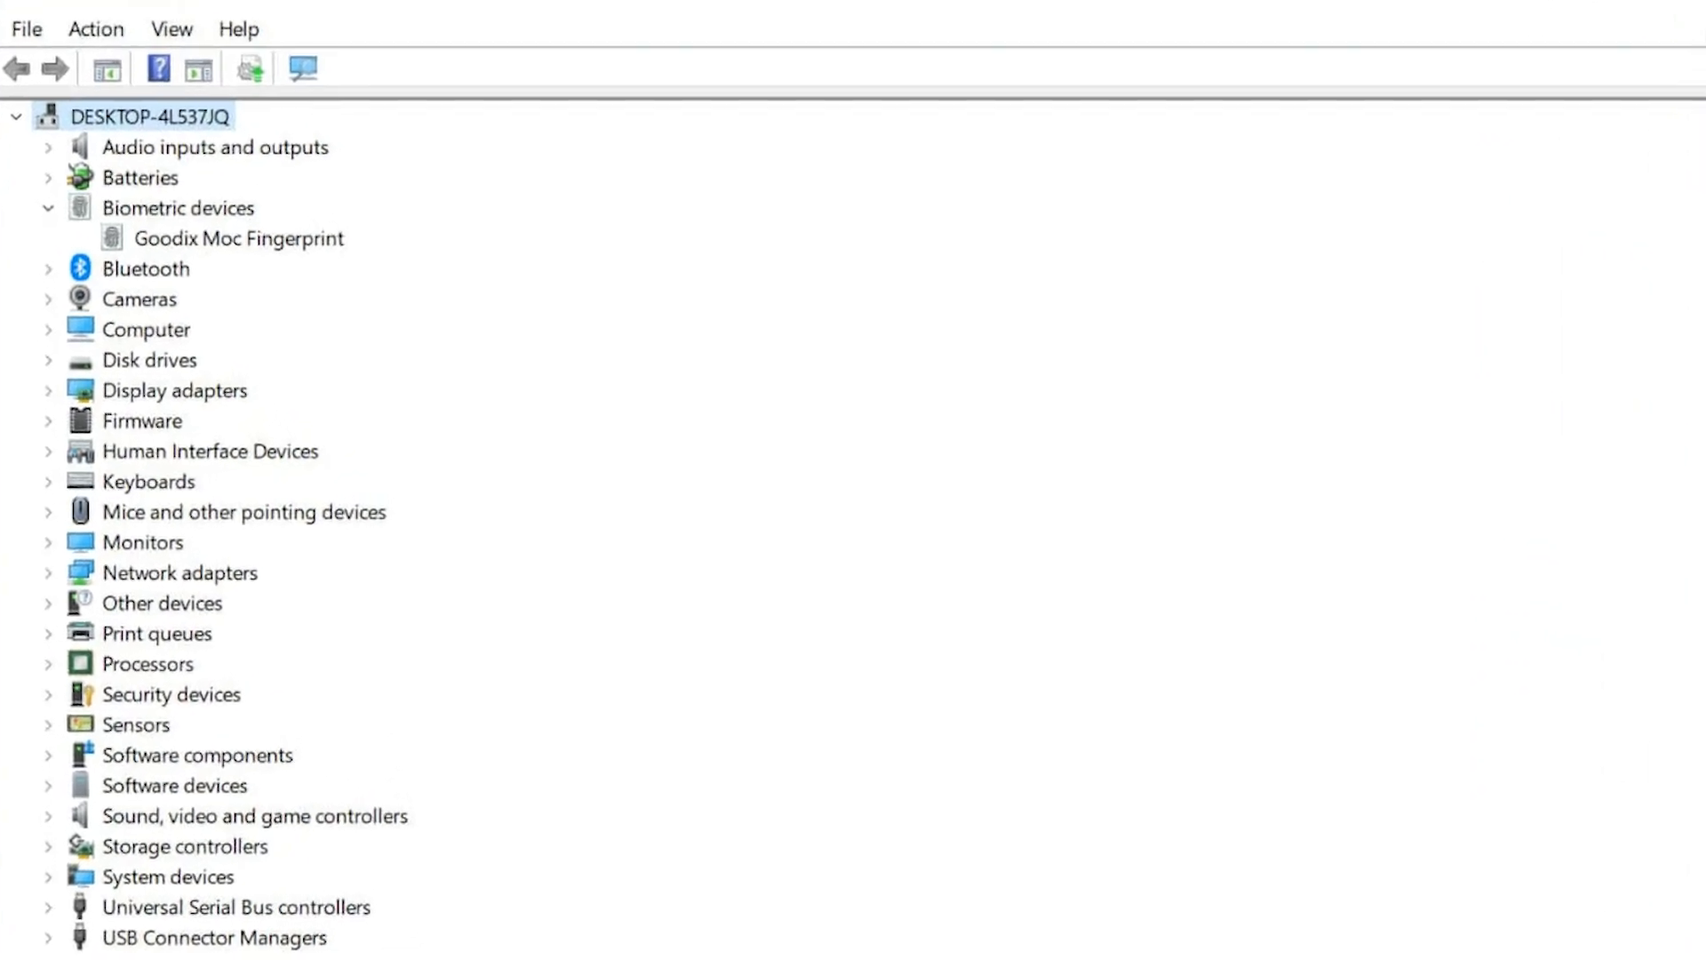
Update the controller driver by browsing to Documents, then picking from available drivers.
right_click(233, 785)
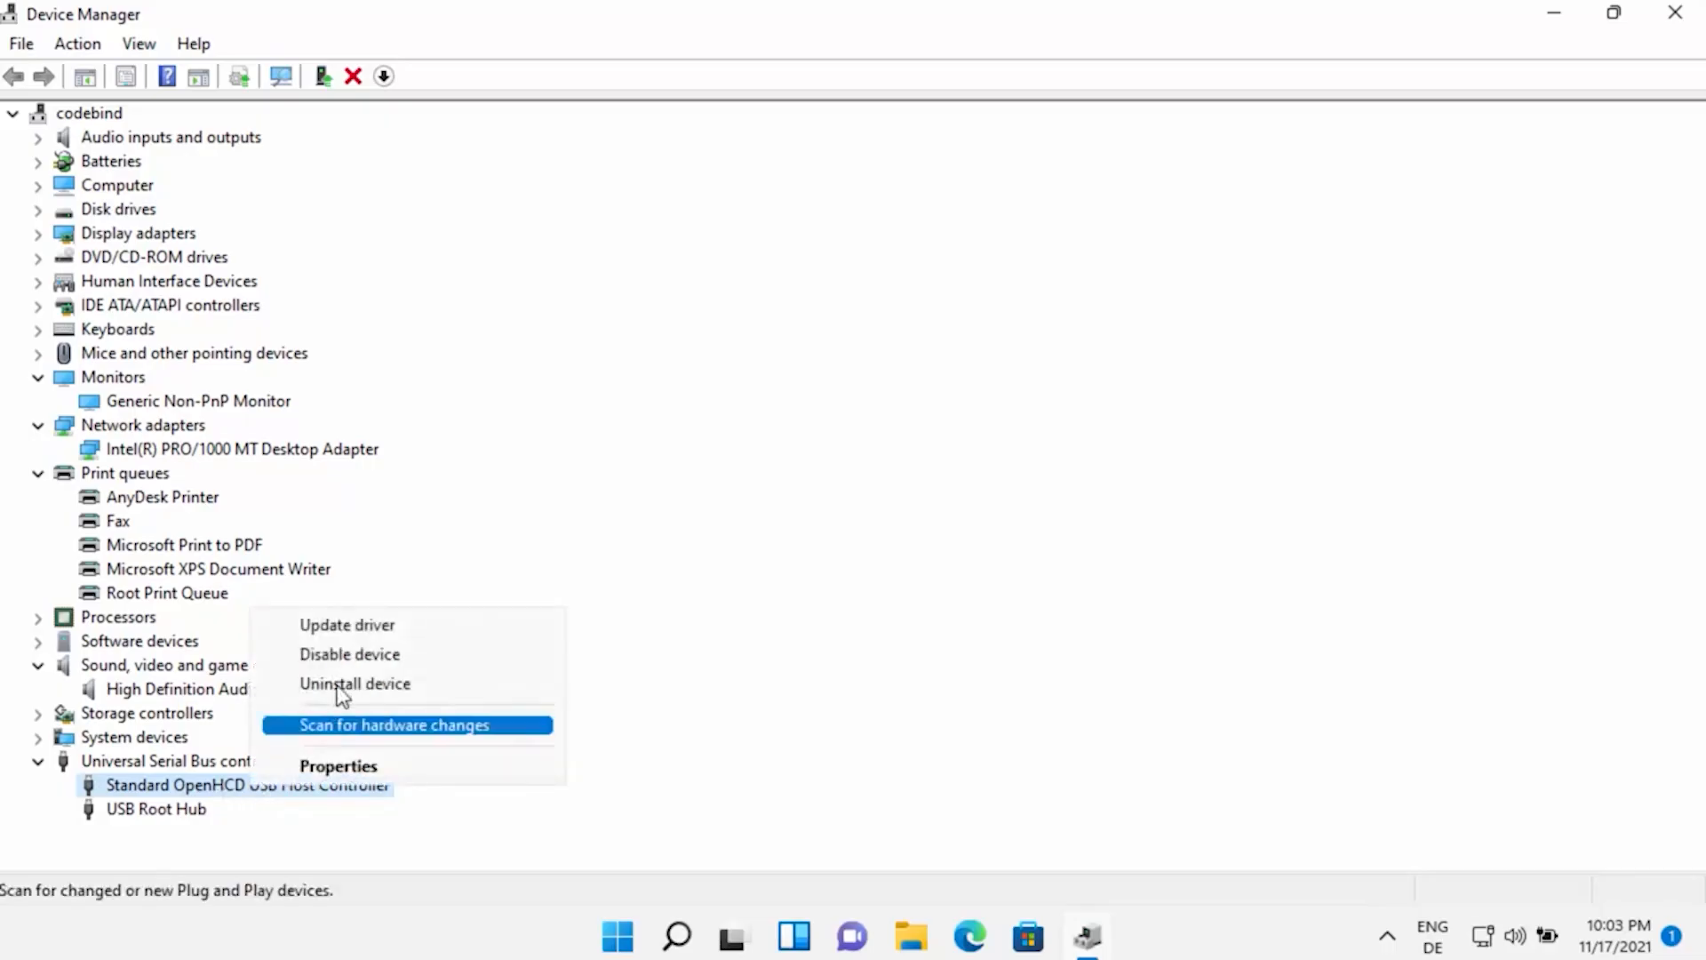
mouse_move(348, 624)
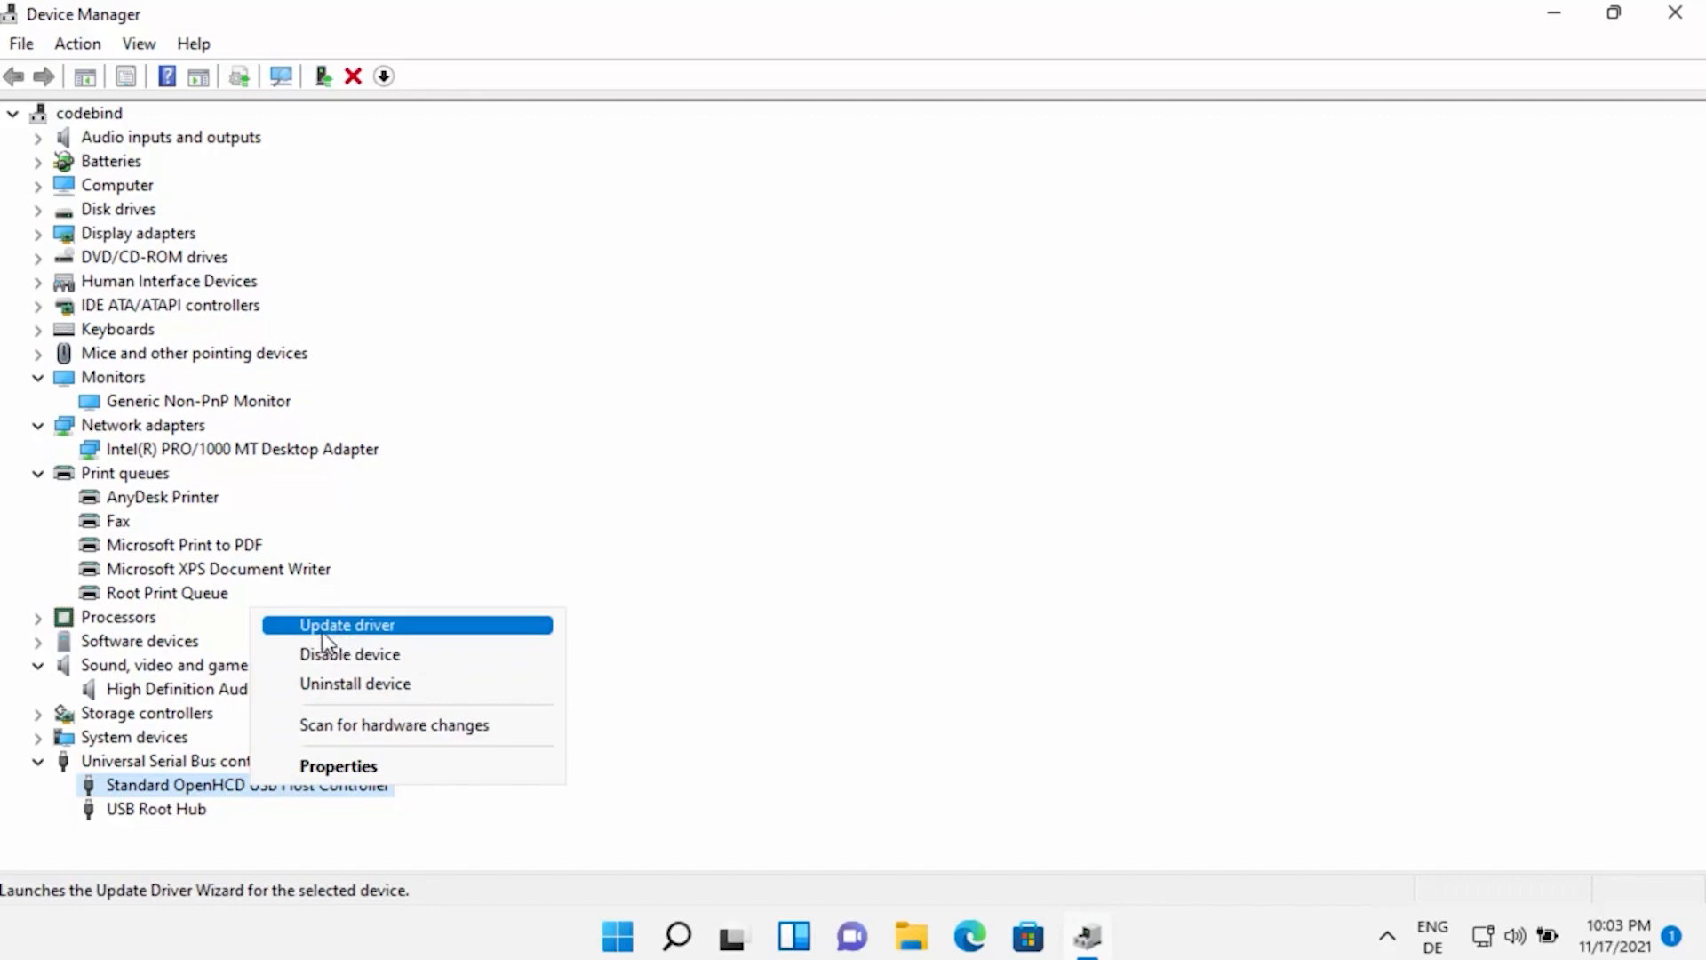
left_click(347, 624)
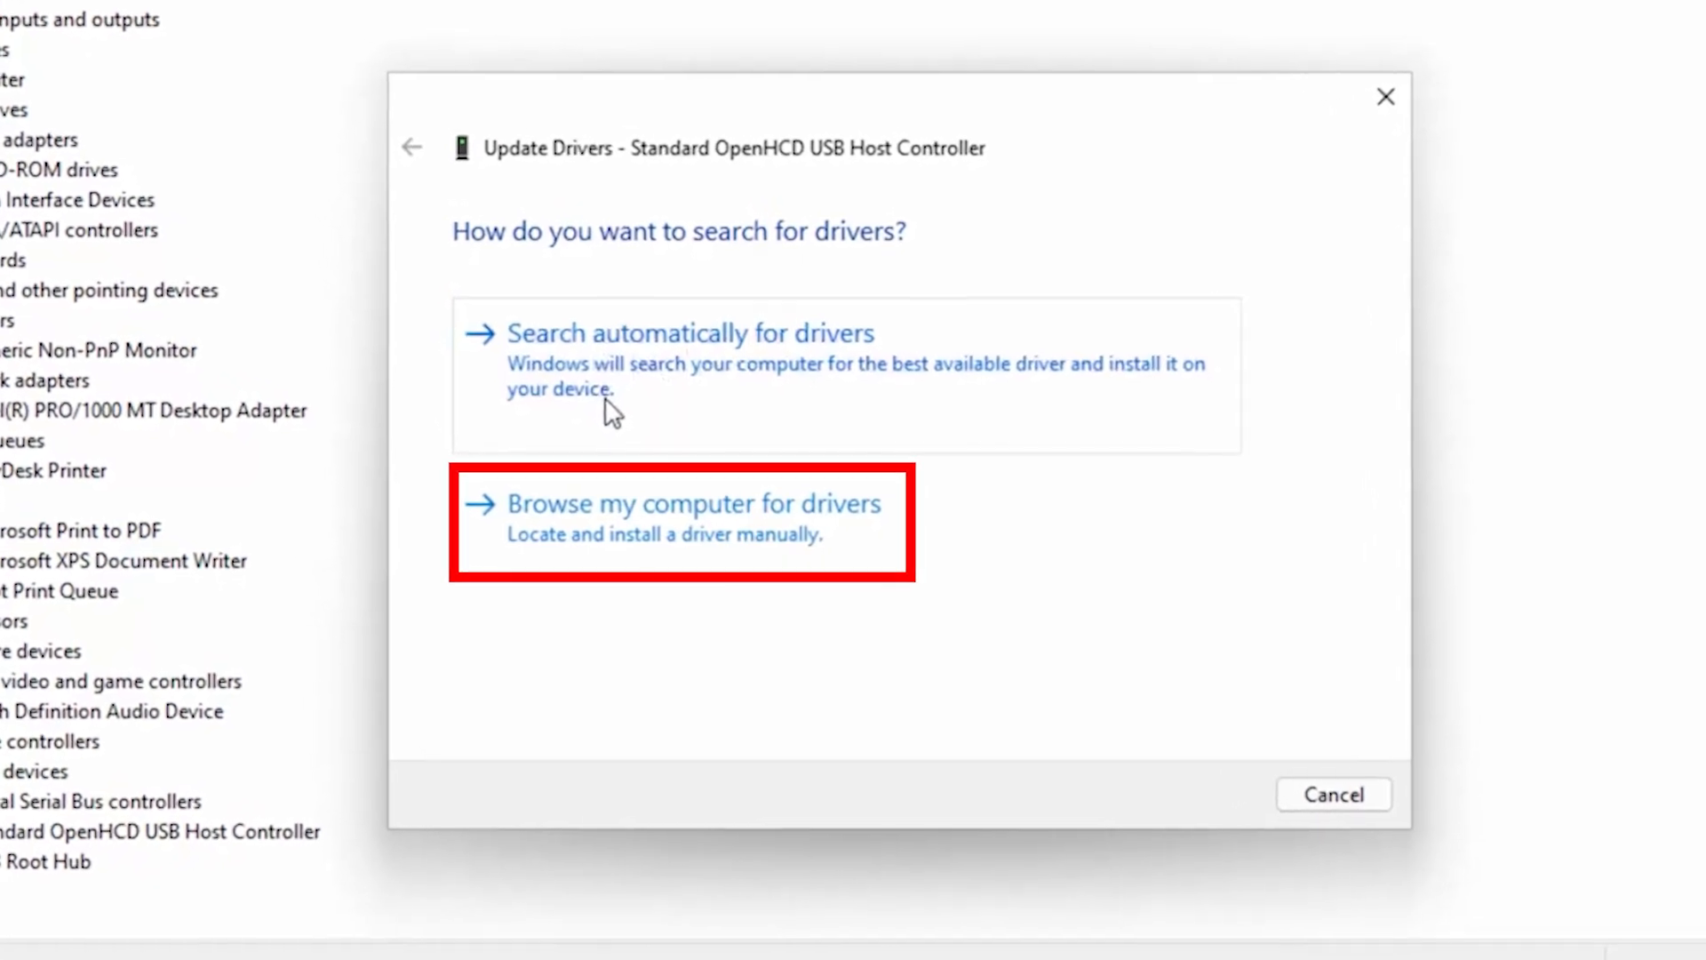
left_click(680, 503)
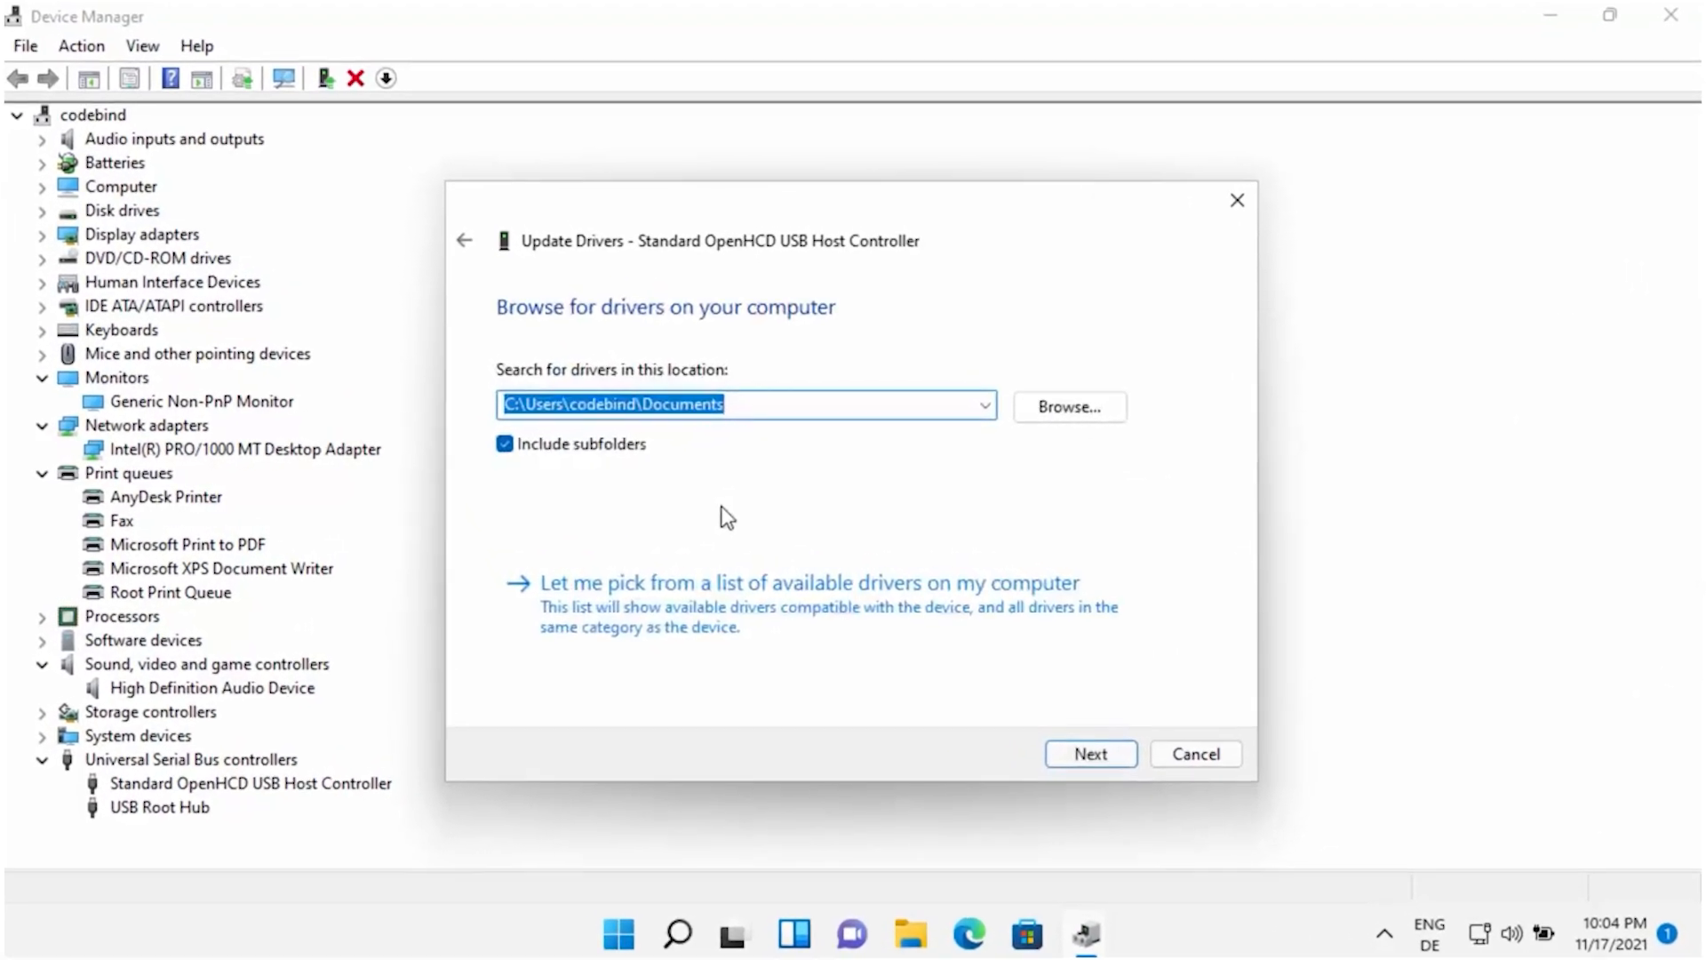
left_click(1067, 406)
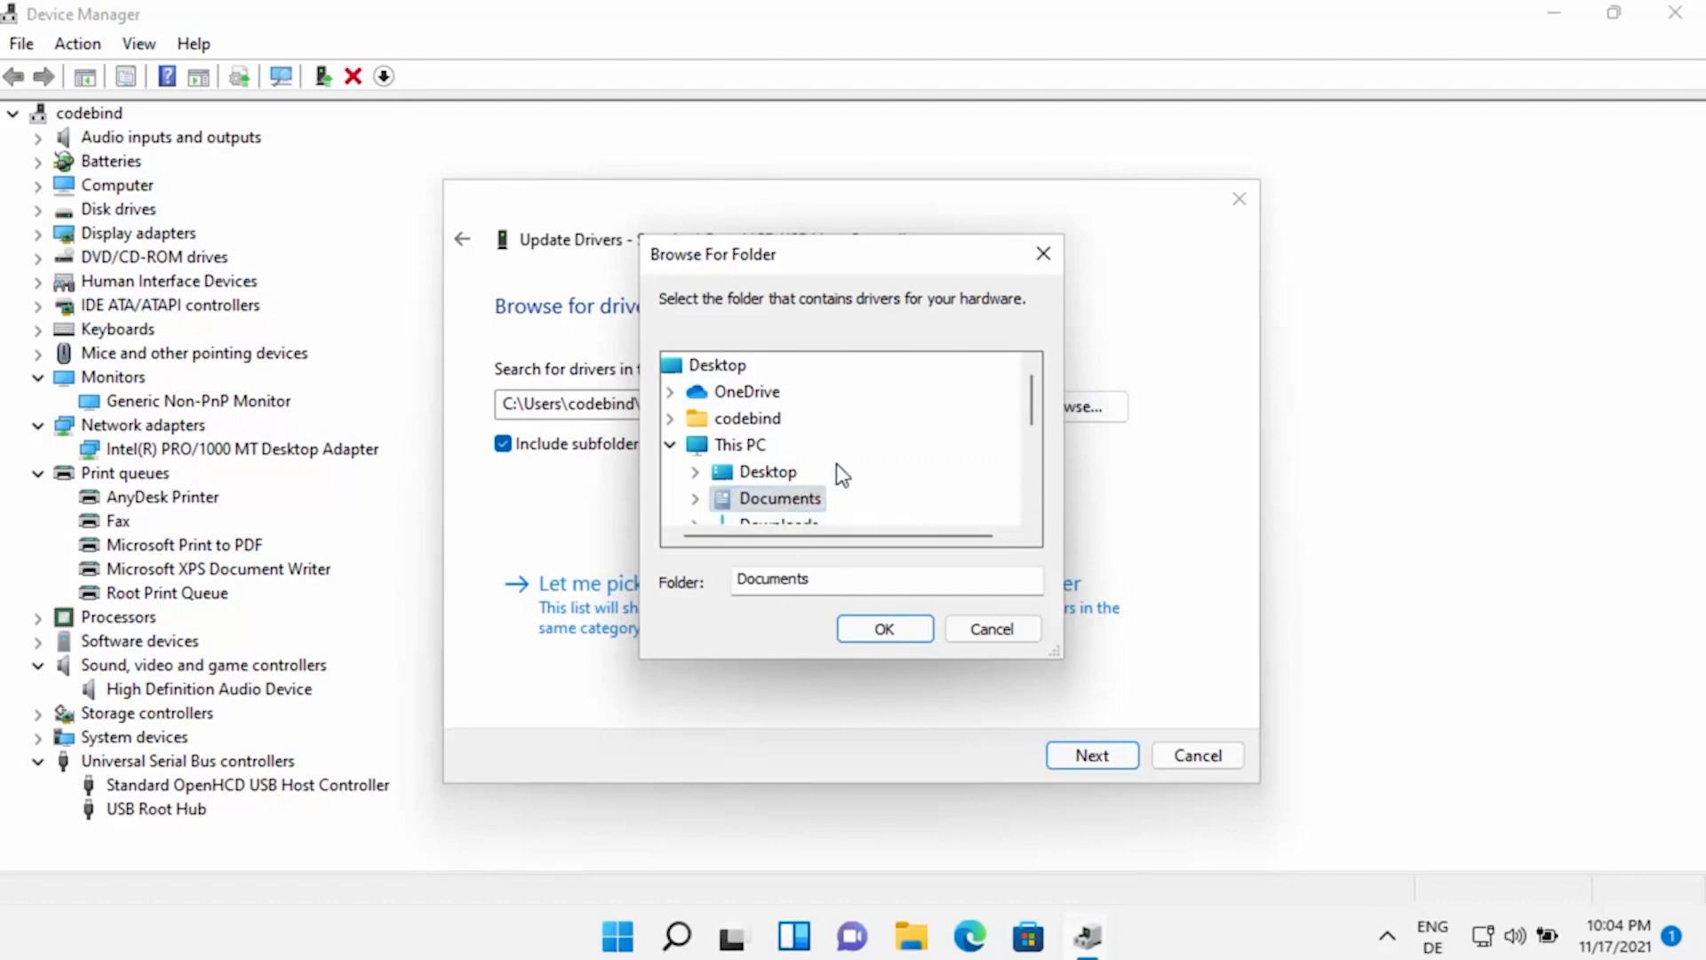
mouse_move(827, 491)
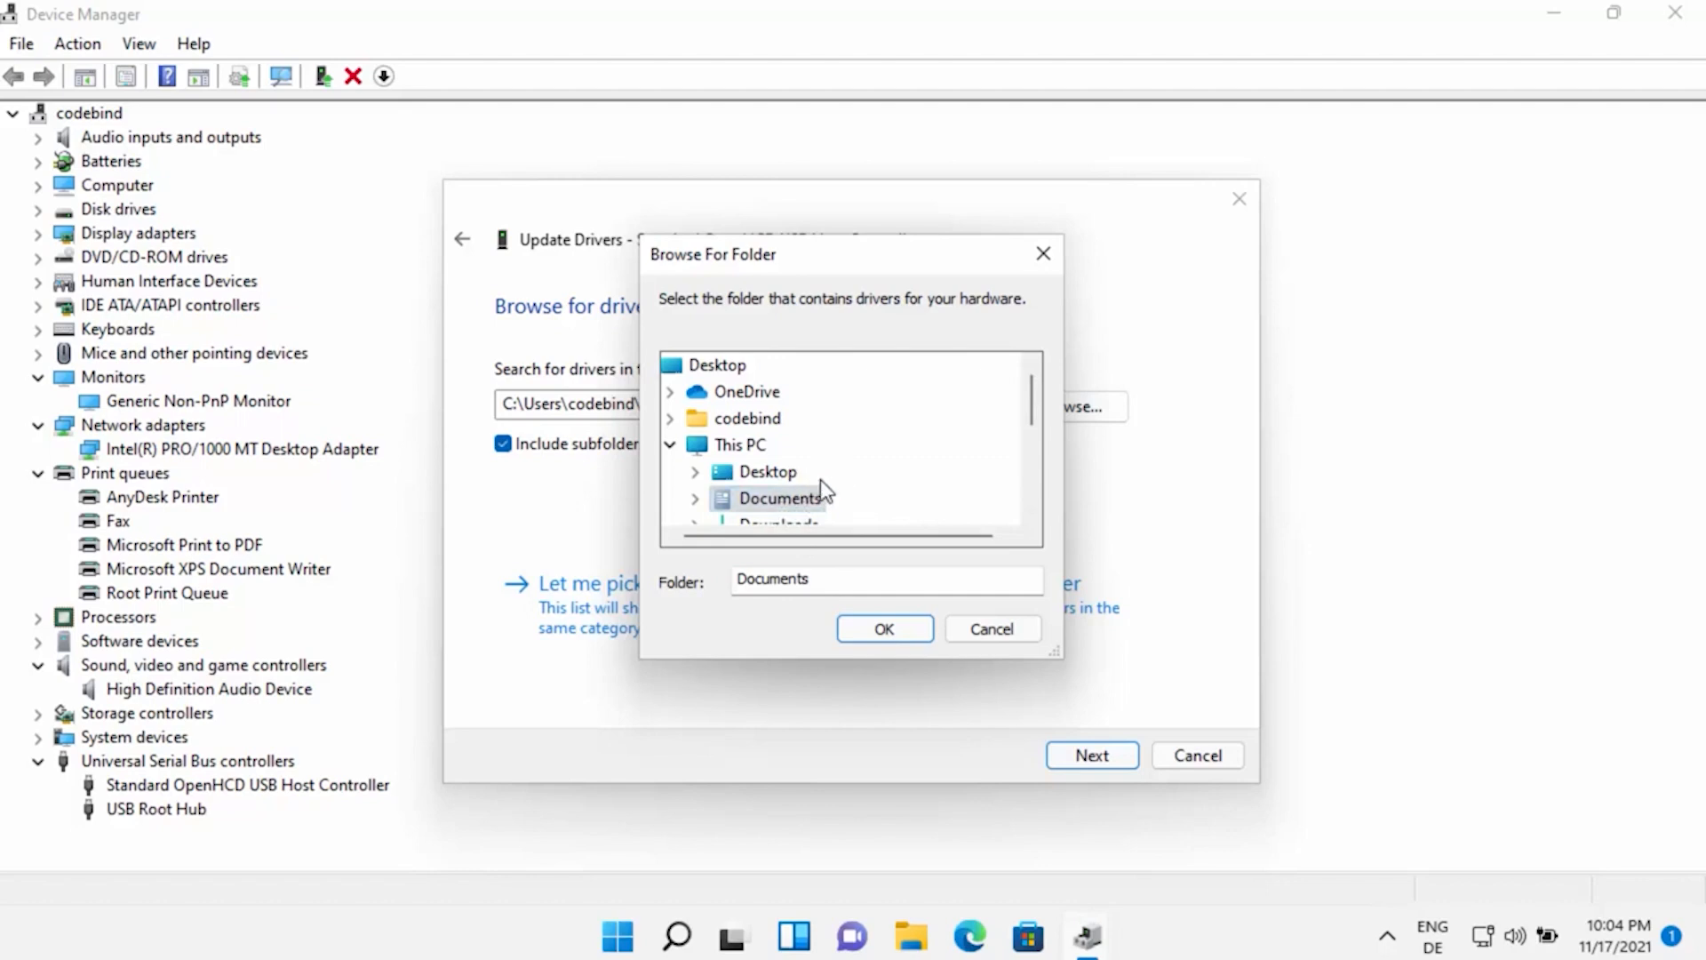
left_click(883, 629)
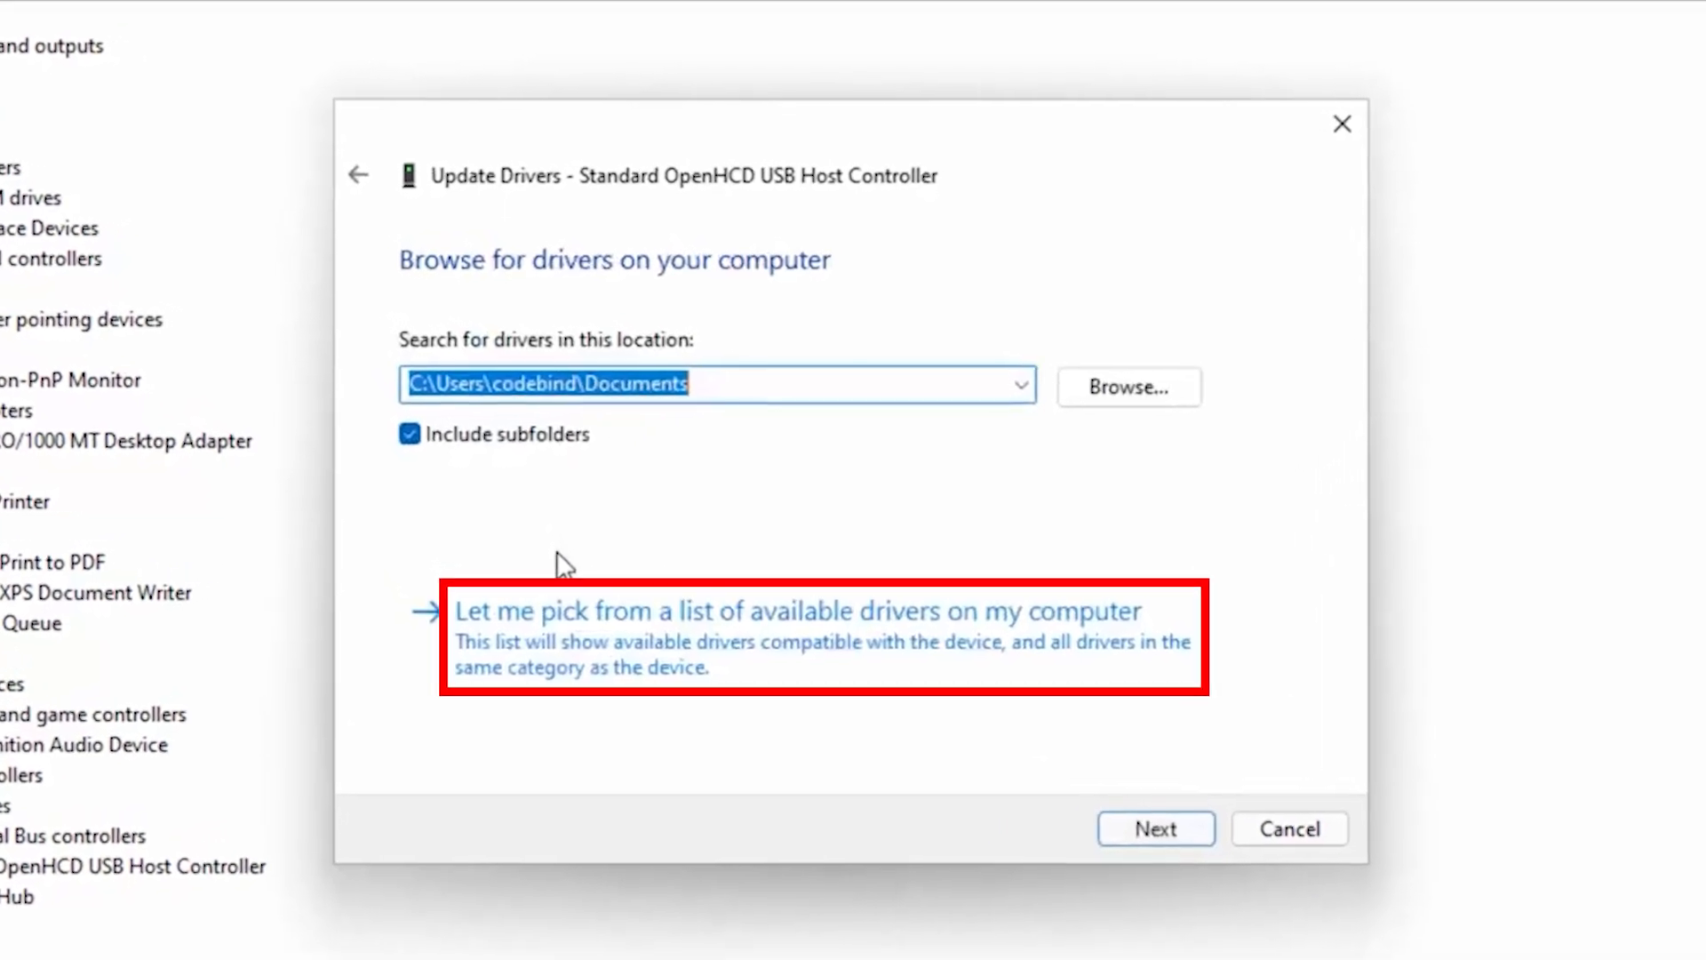
left_click(821, 610)
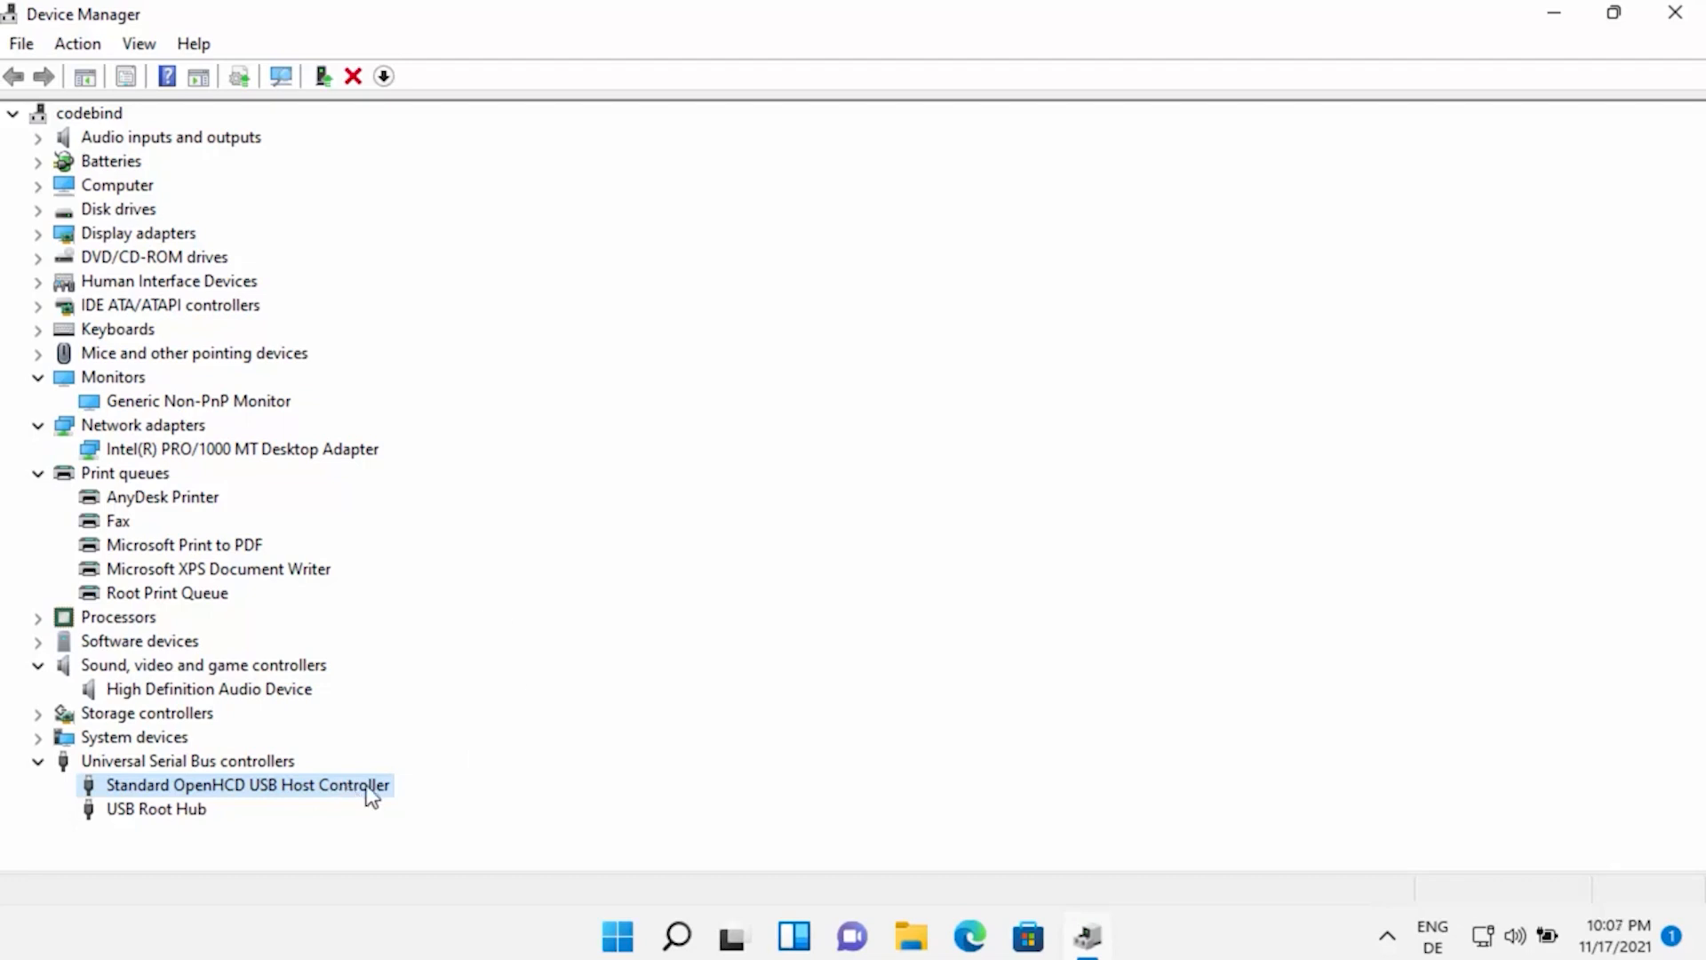
Open the Standard OpenHCD USB Host Controller properties and view its Driver tab.
right_click(247, 784)
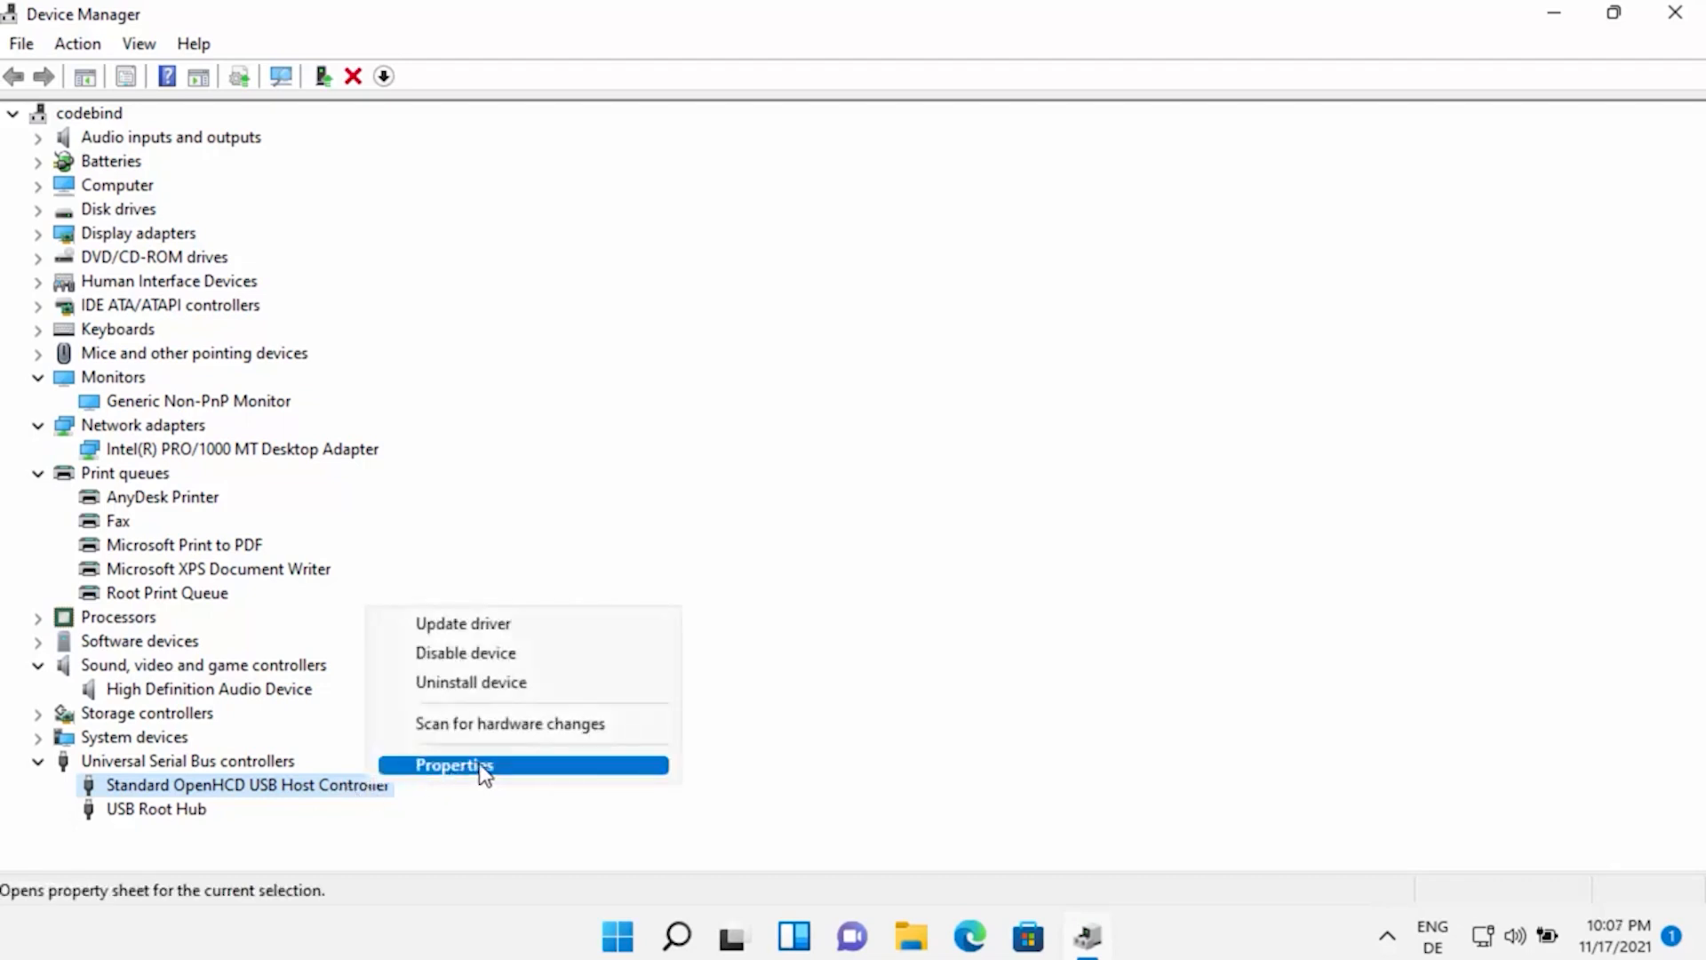
left_click(454, 765)
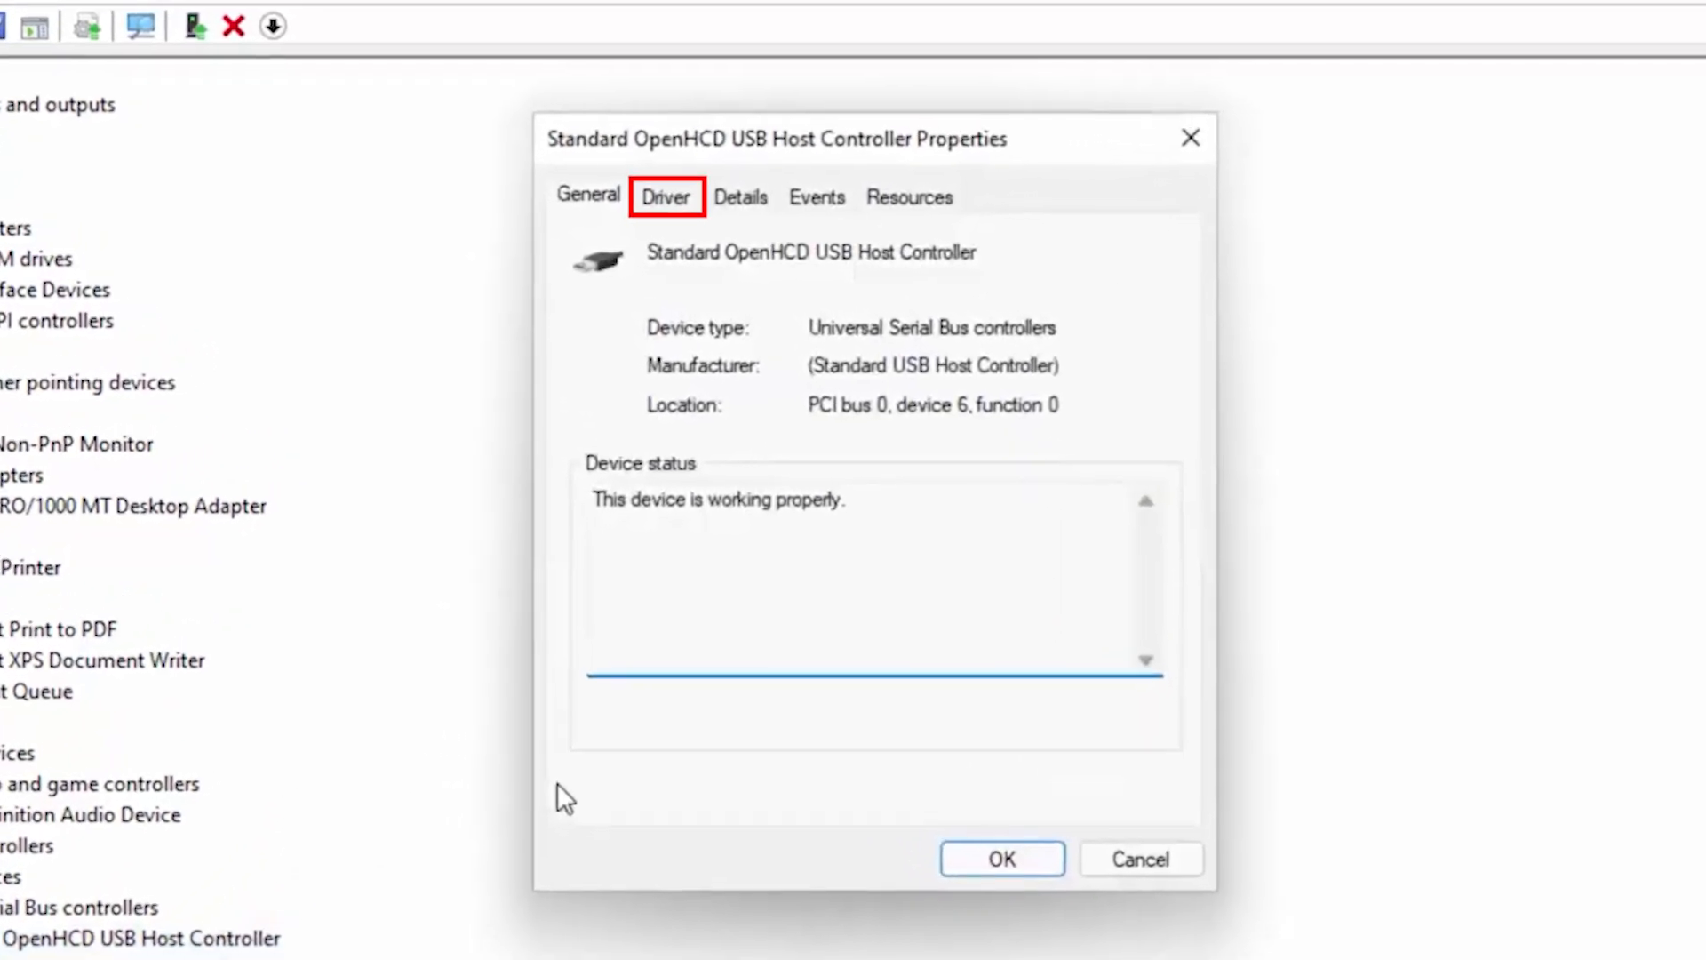
left_click(664, 198)
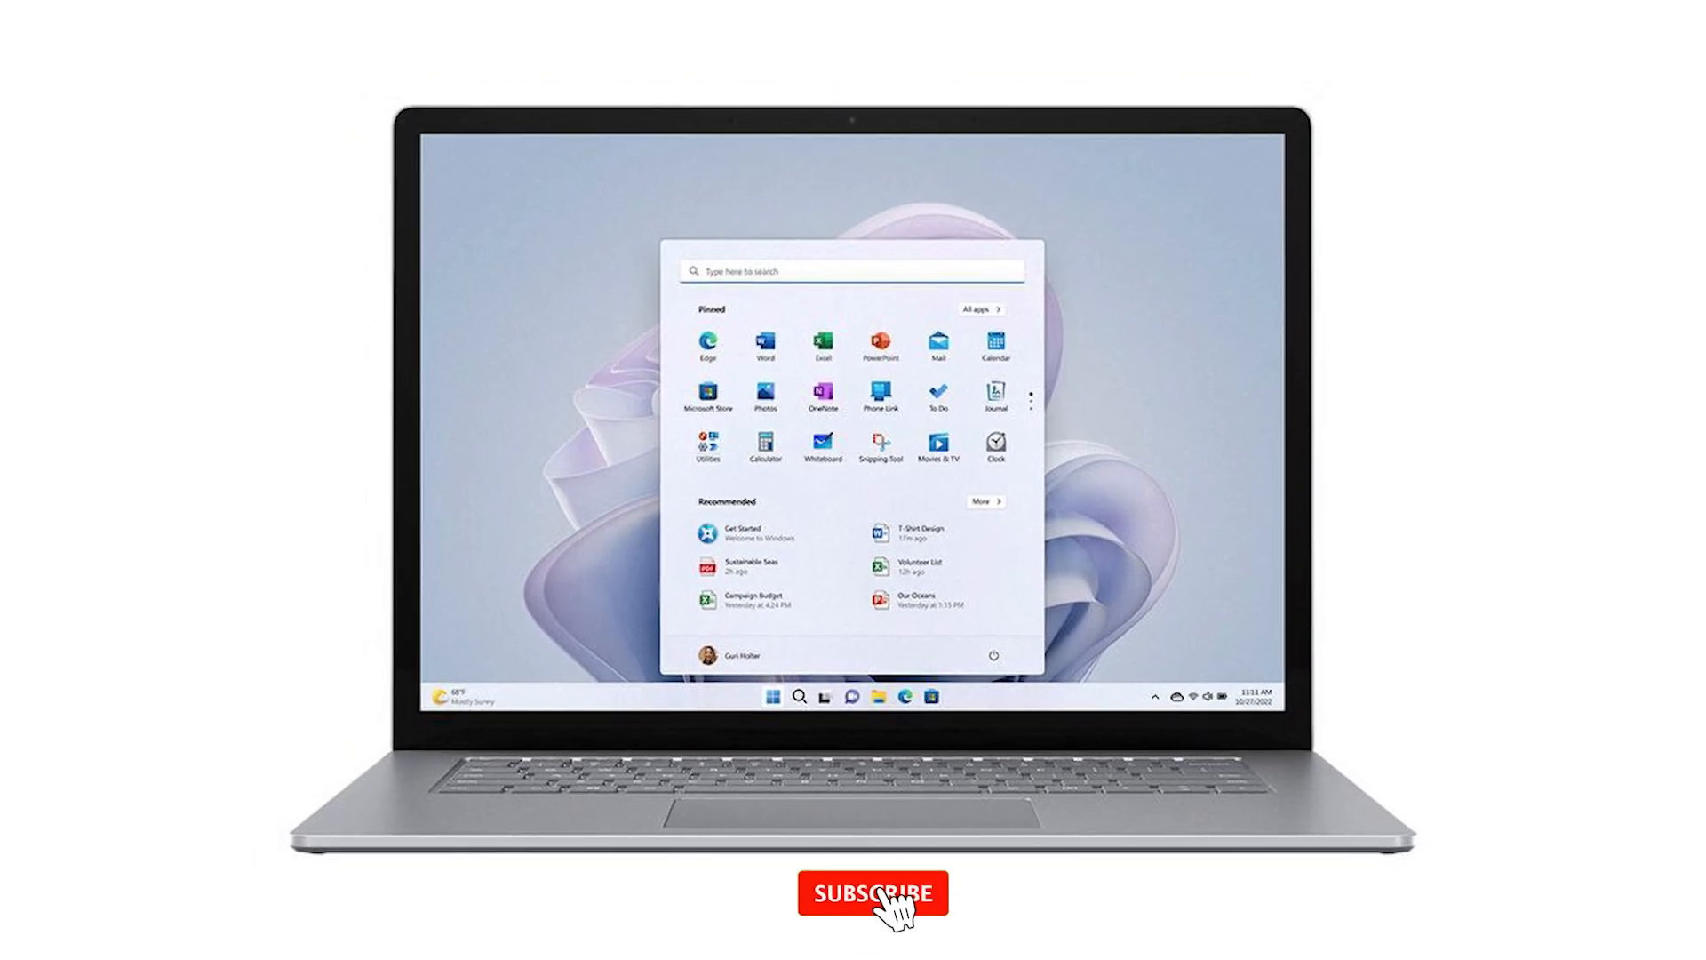
left_click(873, 892)
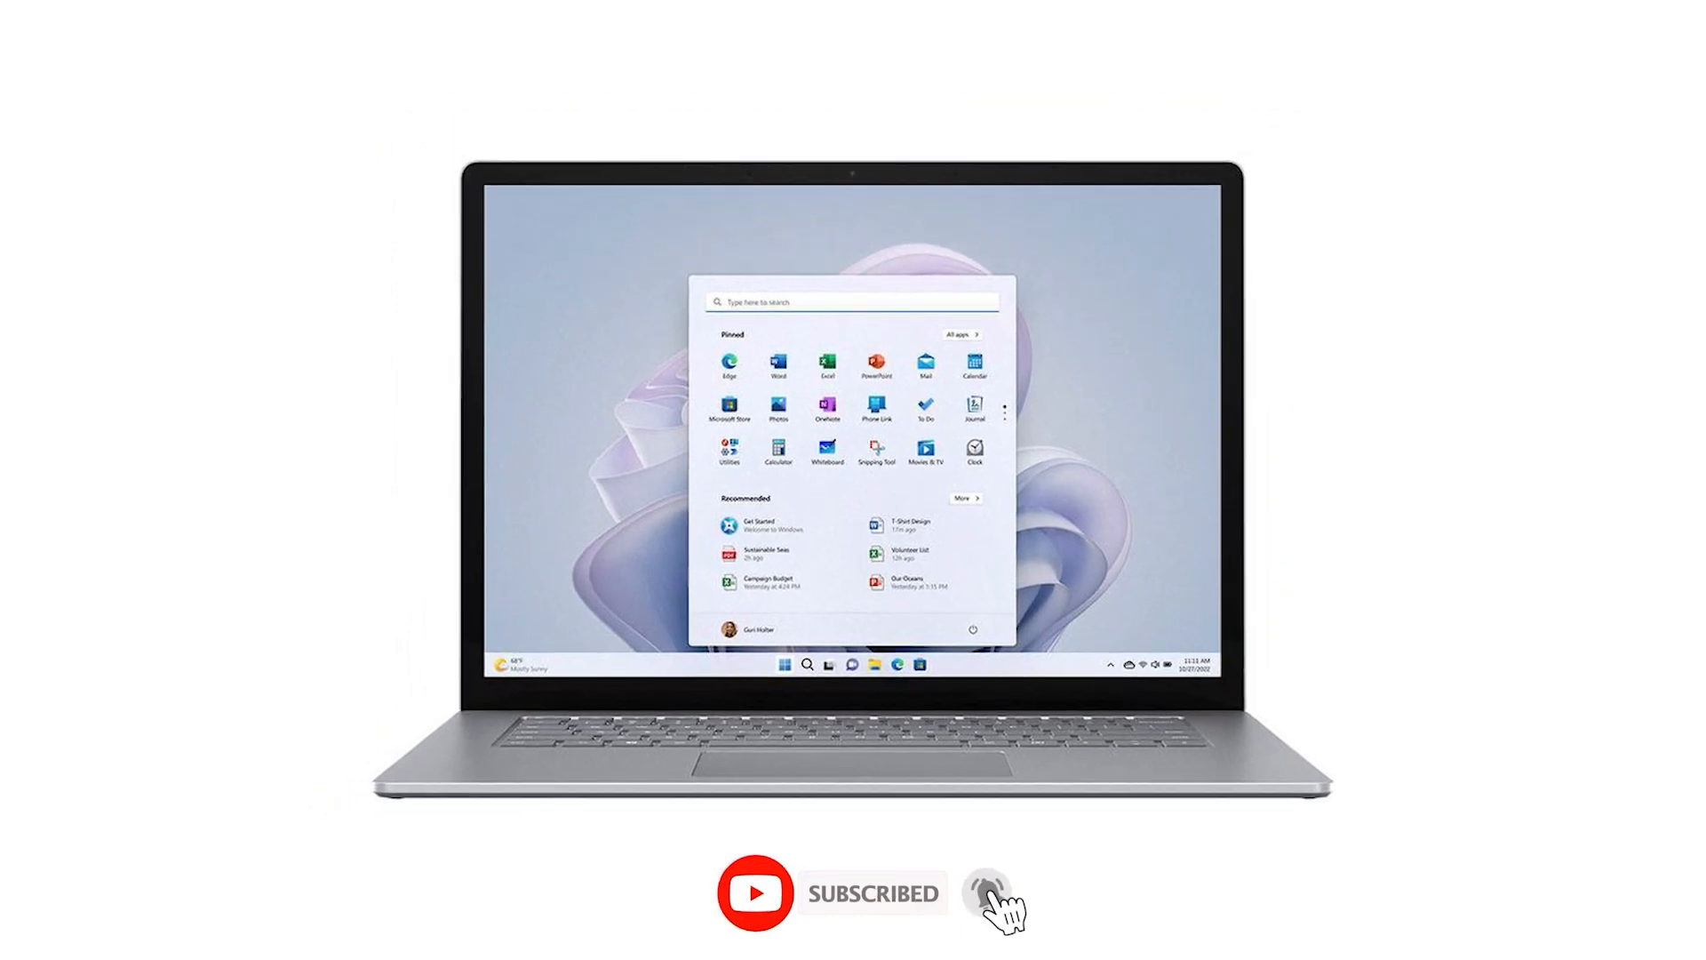